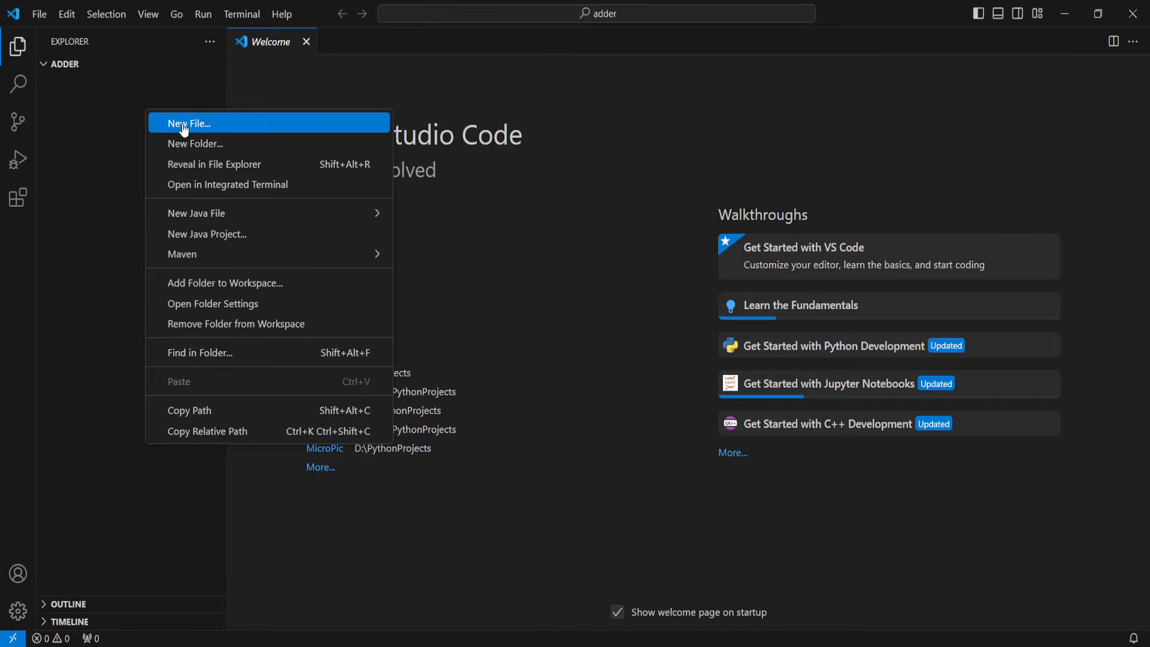
Create a new file named main.py in the adder folder and open it.
{"action": "left_click", "coordinate": [192, 122]}
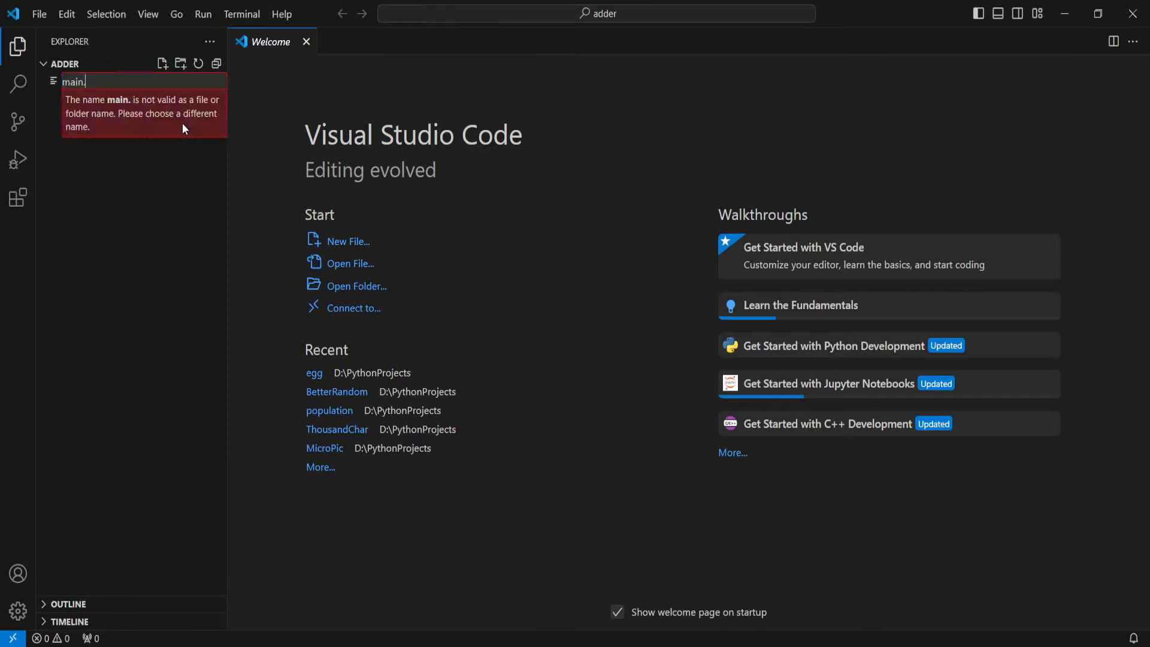
{"action": "type", "text": "py"}
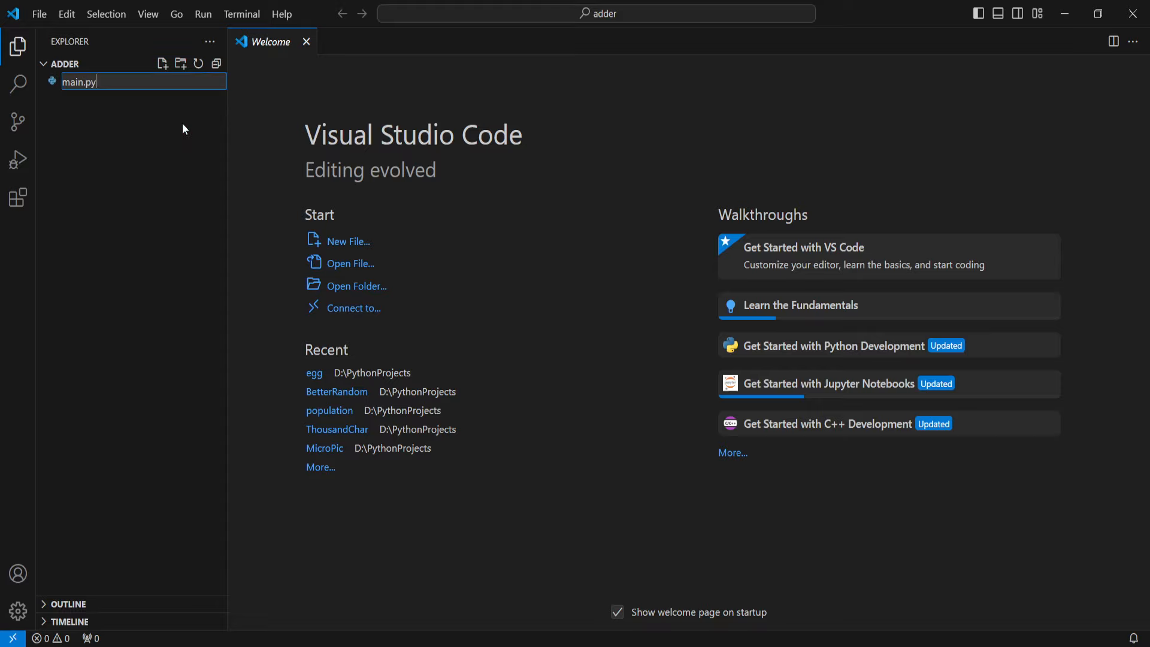
{"action": "key", "text": "Return"}
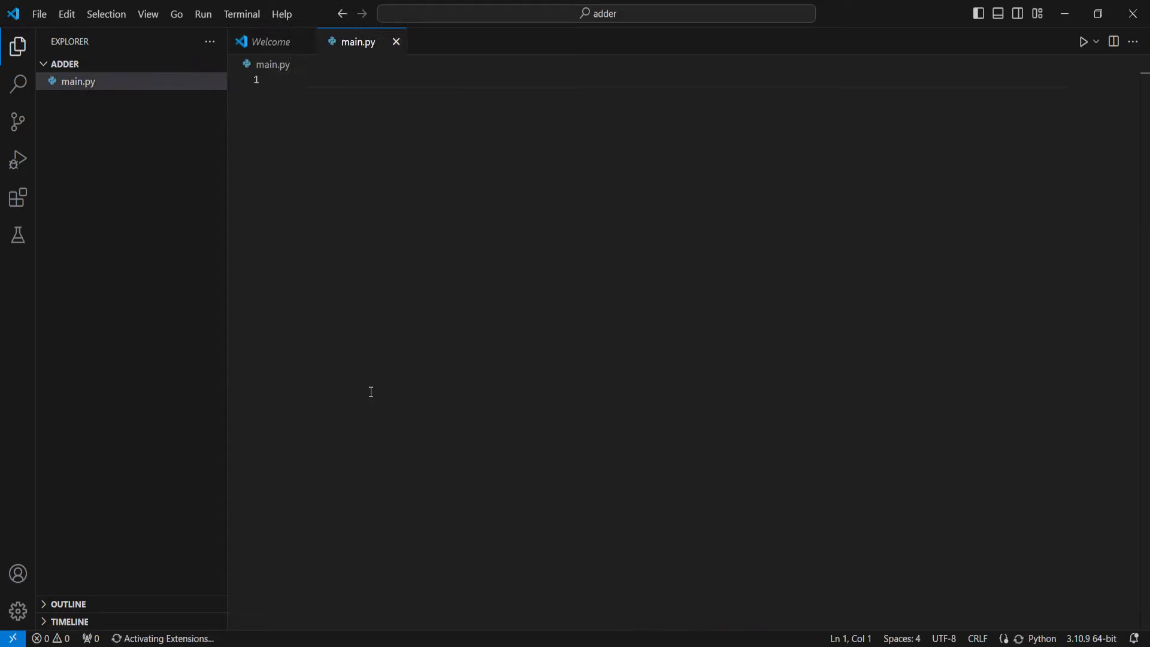
Define the function header def add(a,b): and start its body.
{"action": "type", "text": "def add()"}
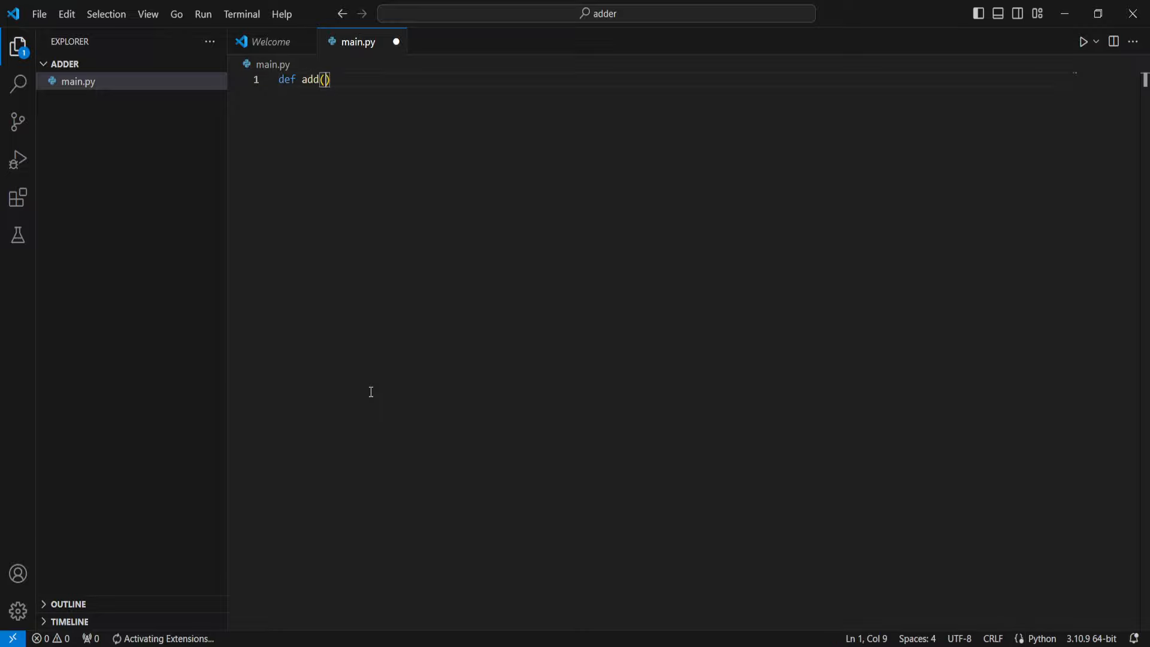
{"action": "type", "text": "a,b"}
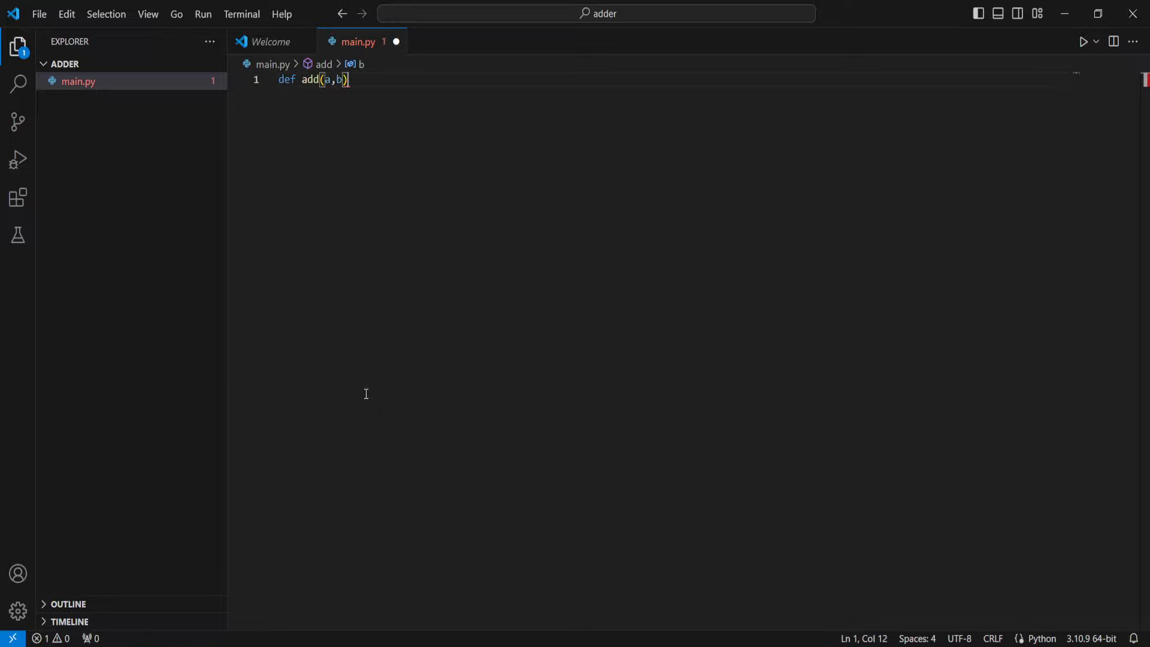
{"action": "type", "text": ":"}
{"action": "key", "text": "Enter"}
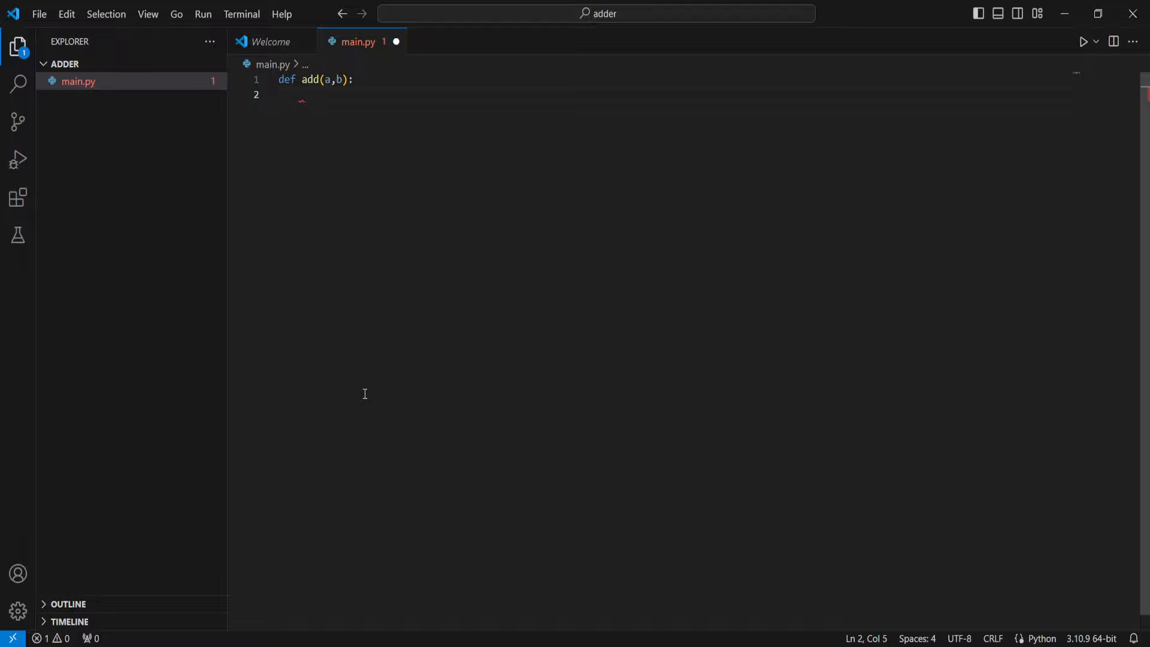
{"action": "mouse_move", "coordinate": [255, 246]}
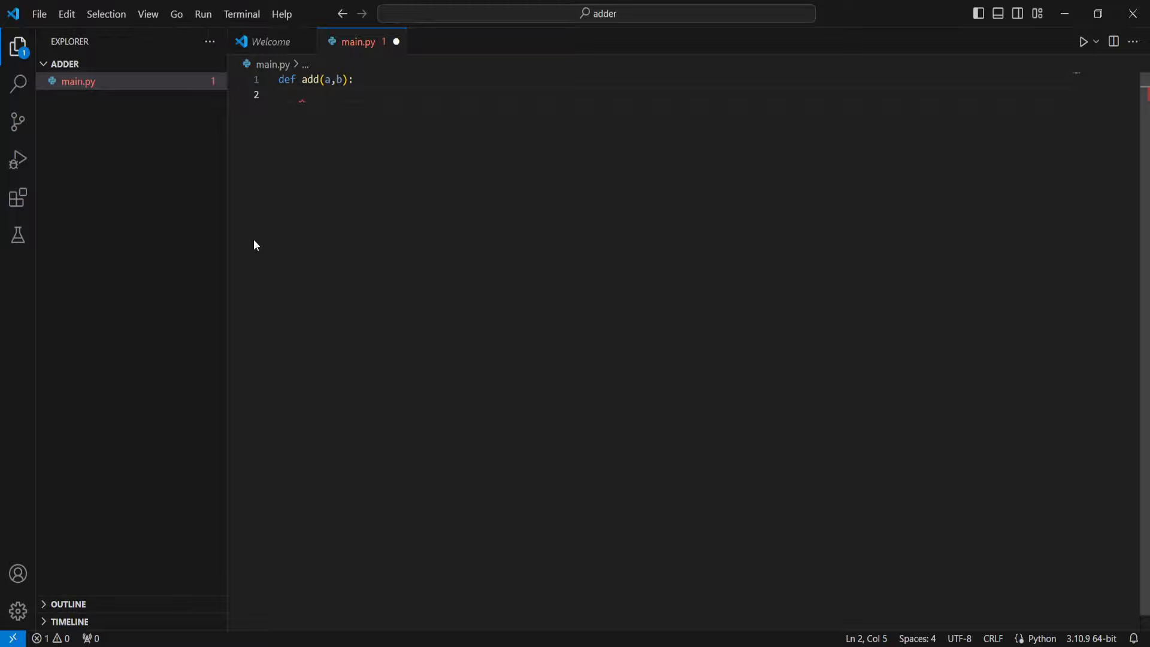
Write the first case: if a == 0 and b == 0: returning 0.
{"action": "type", "text": "if"}
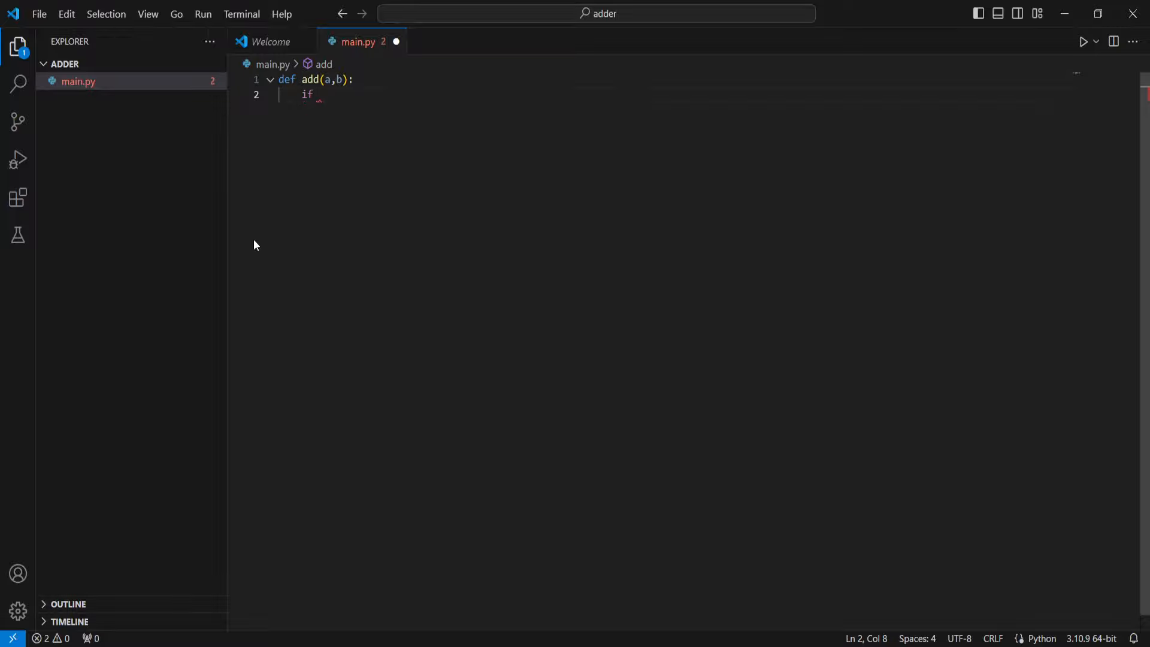
{"action": "type", "text": "a"}
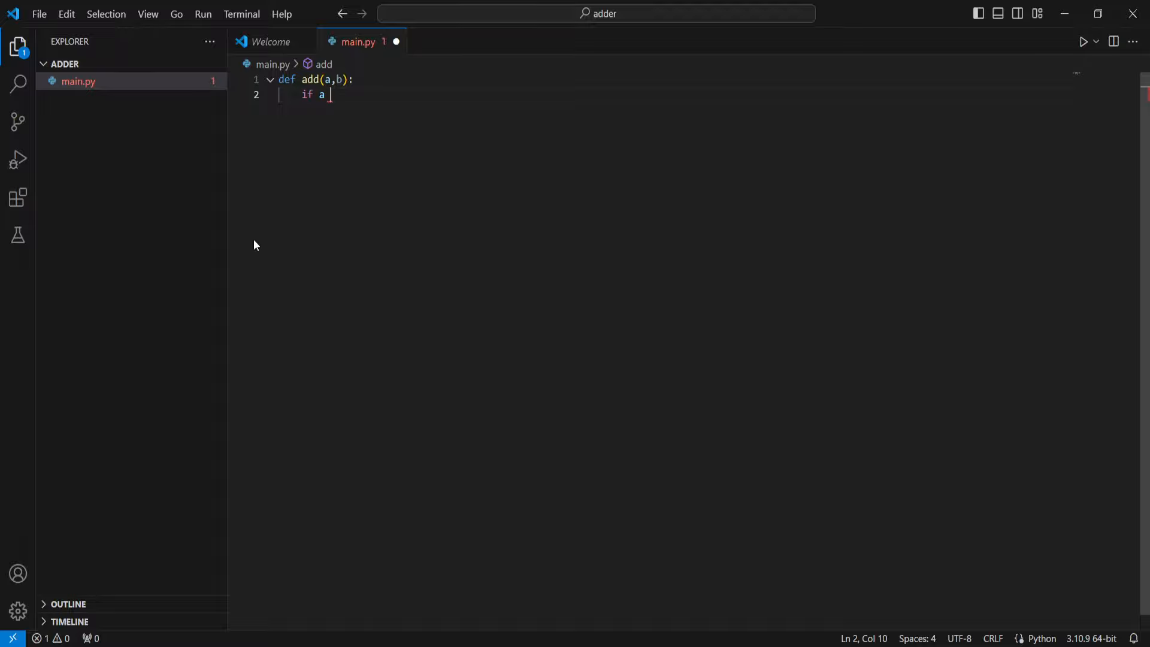
{"action": "type", "text": "== 0 and b"}
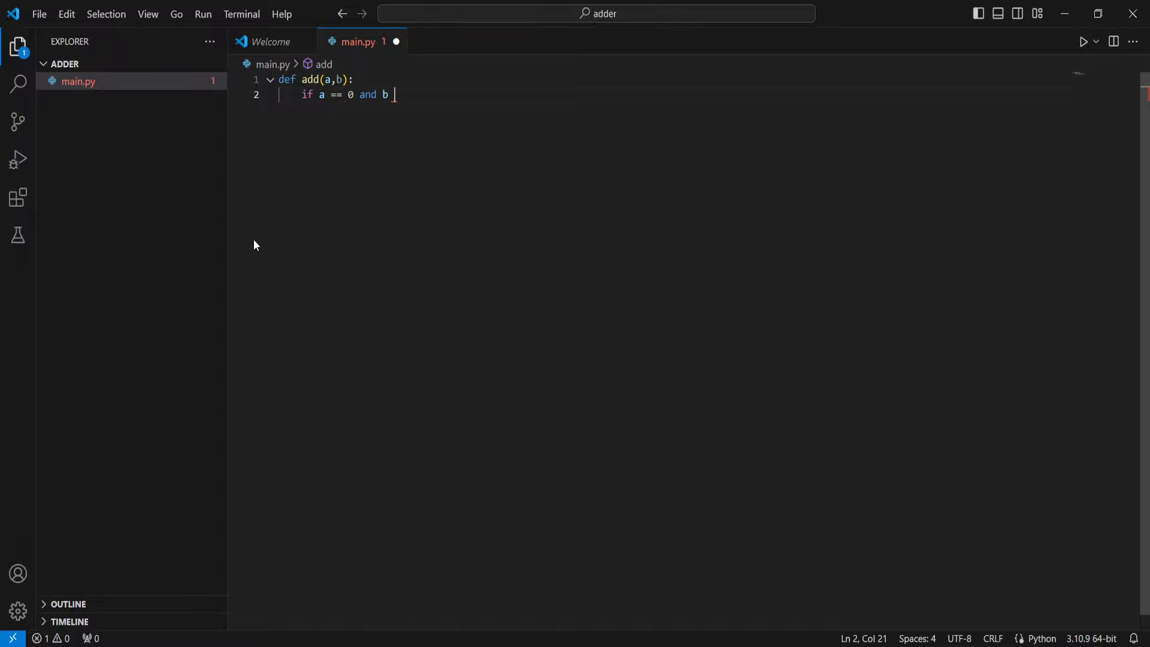
{"action": "type", "text": "== 0"}
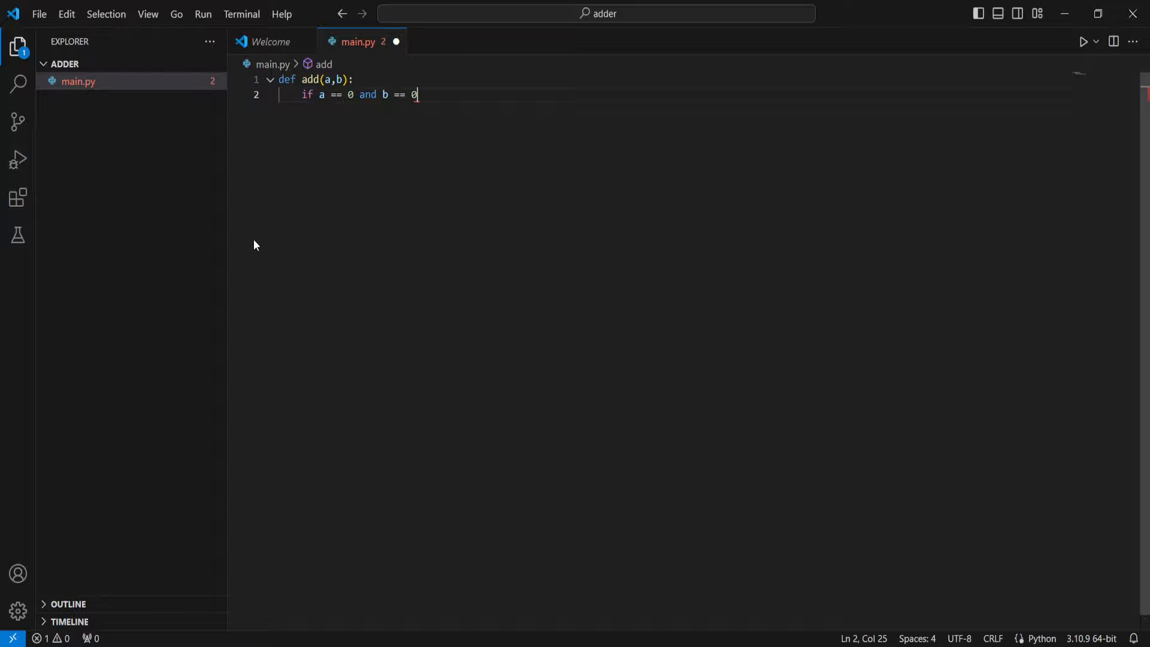
{"action": "type", "text": ":"}
{"action": "type", "text": "return 0"}
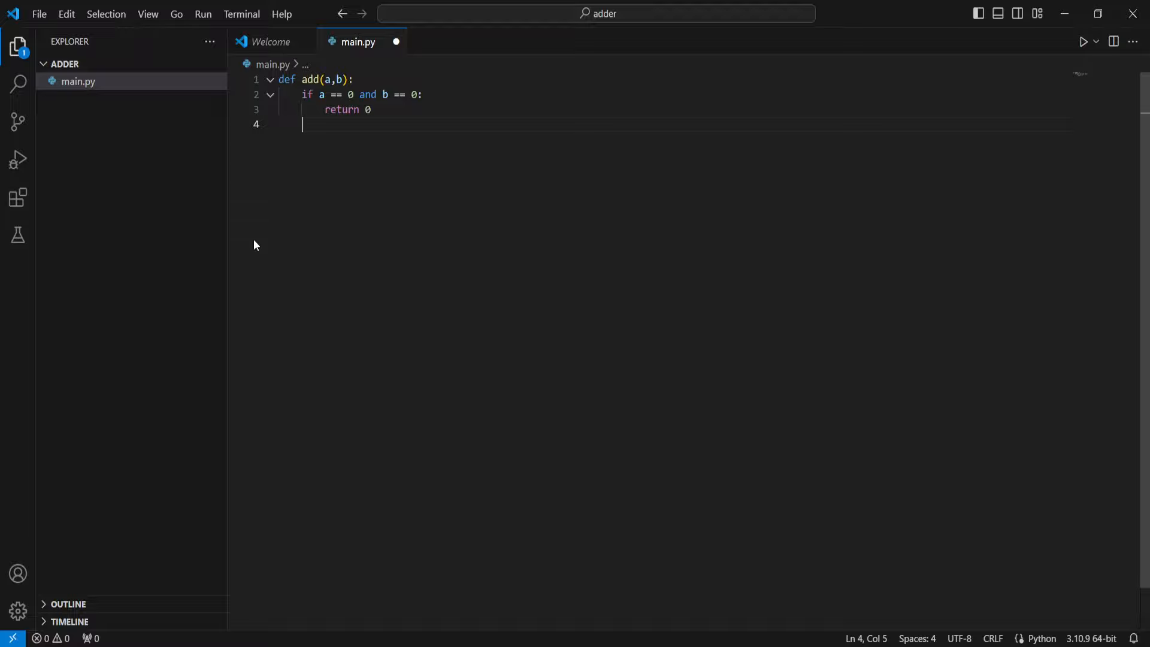
Add the case if a == 1 and b == 0: return a.
{"action": "type", "text": "if a == 1"}
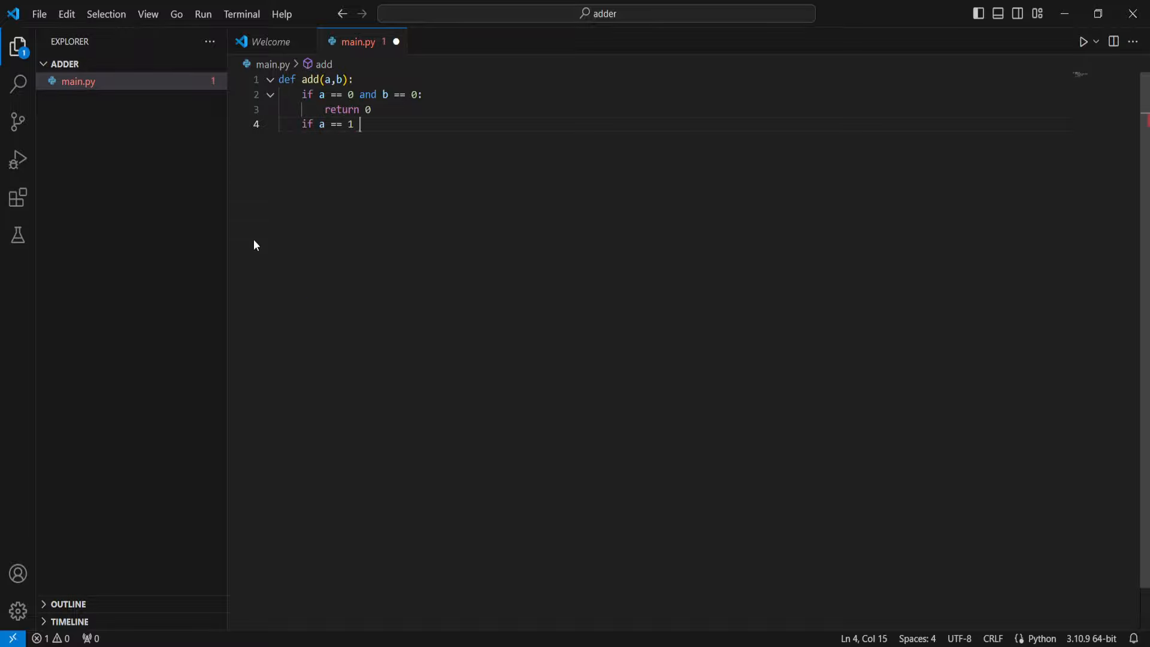
{"action": "type", "text": "and b == 0"}
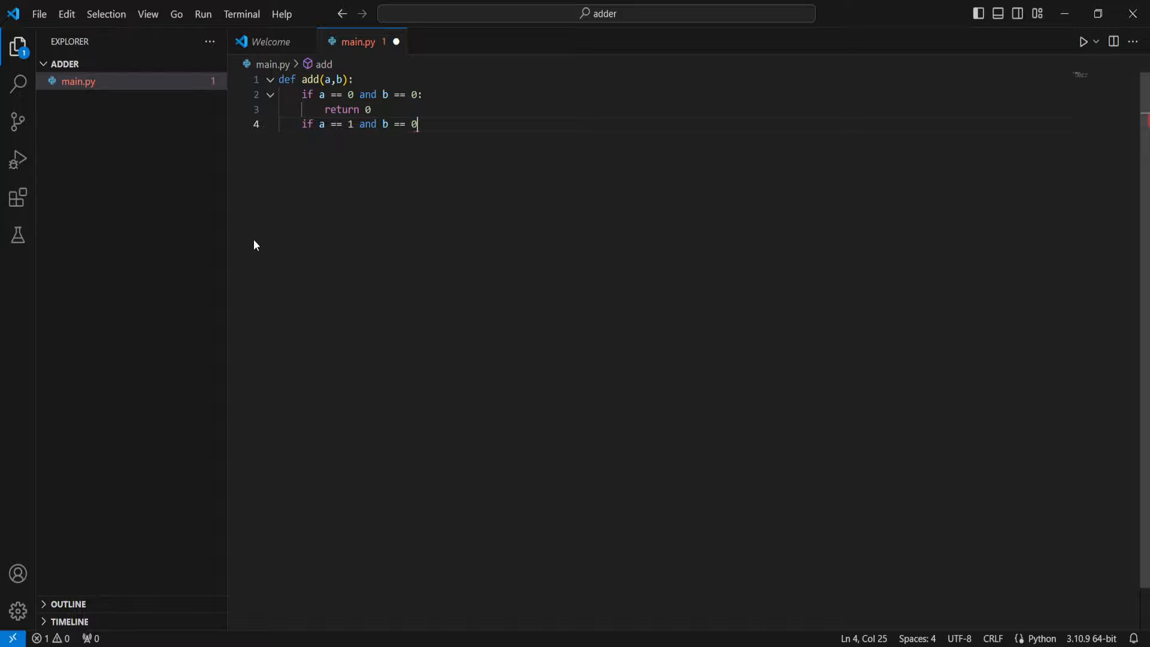
{"action": "type", "text": ":"}
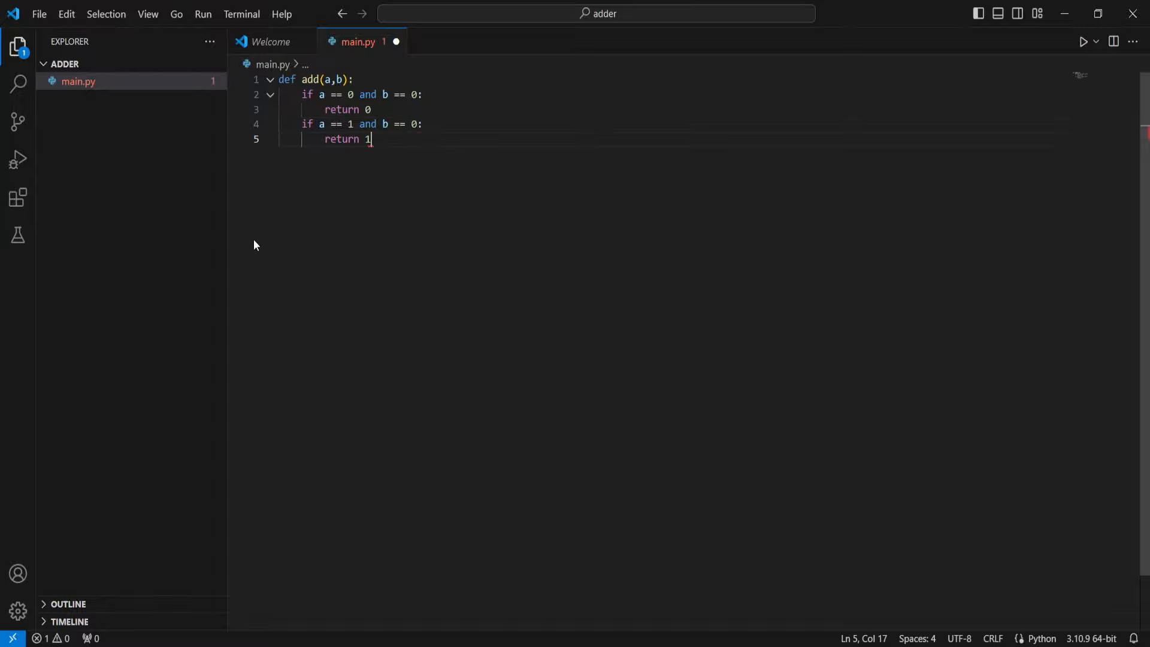
{"action": "type", "text": "a"}
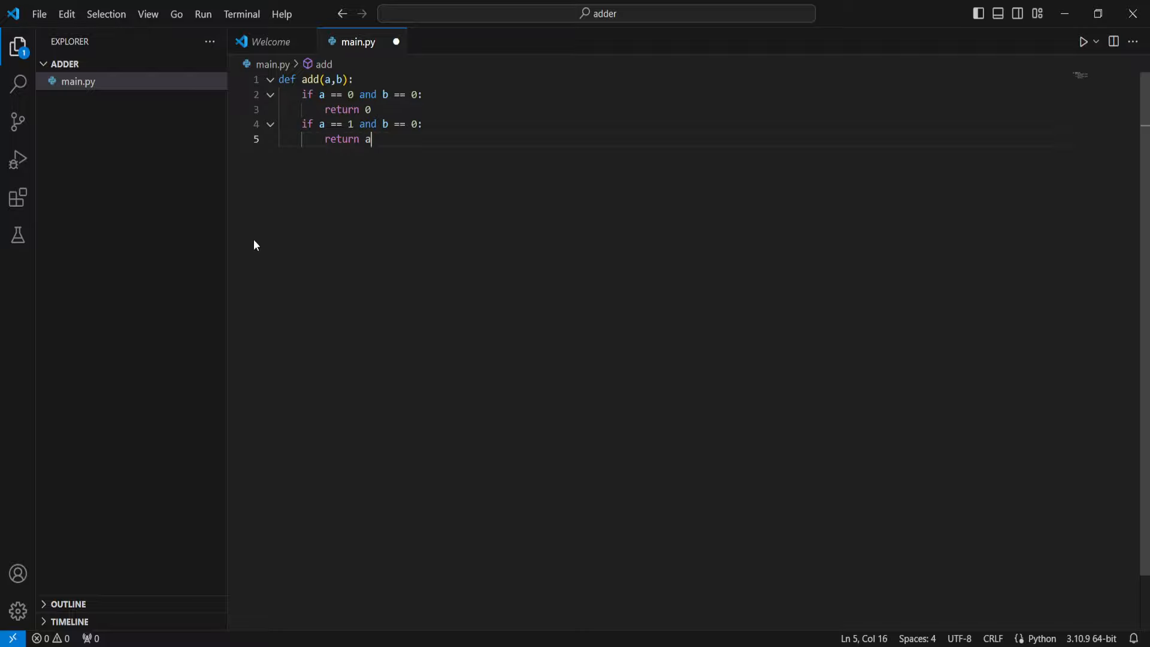
{"action": "key", "text": "Return"}
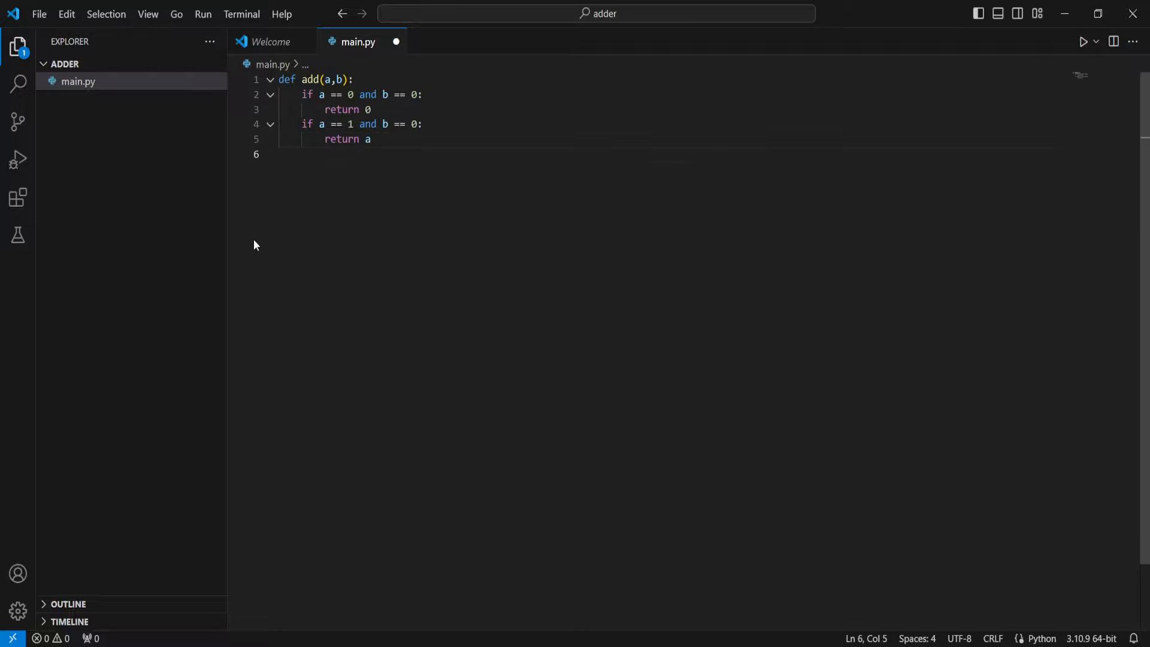
Add the cases a == 0, b == 1 returning b and a == 1, b == 1 returning 2.
{"action": "type", "text": "if a =="}
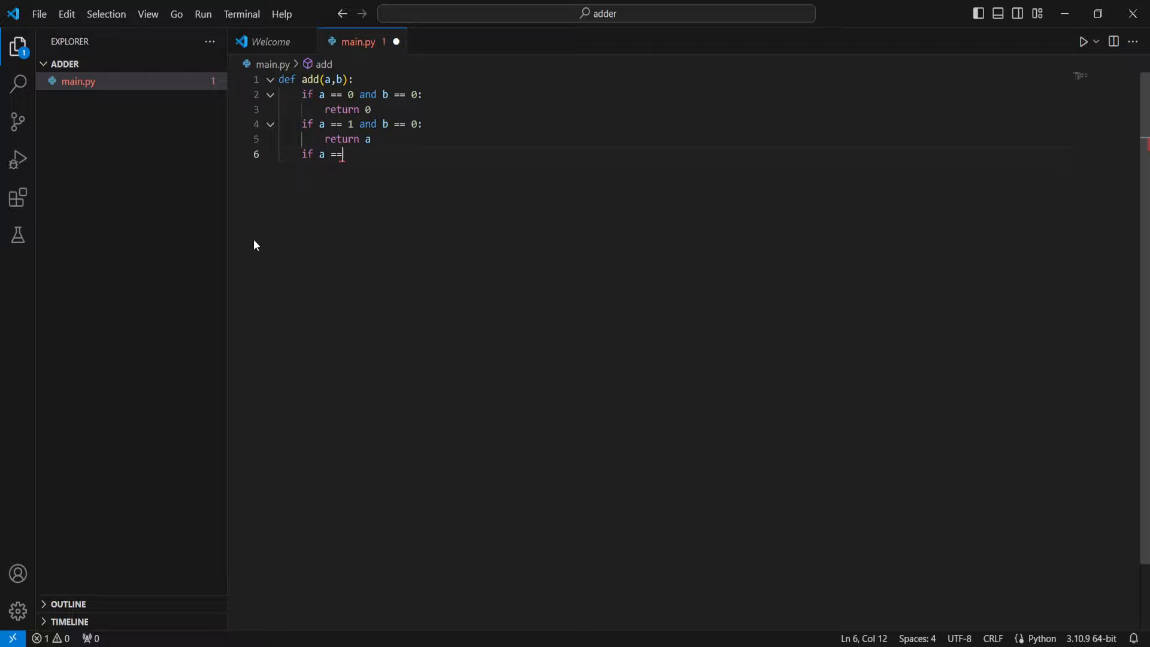
{"action": "type", "text": "0 and b =="}
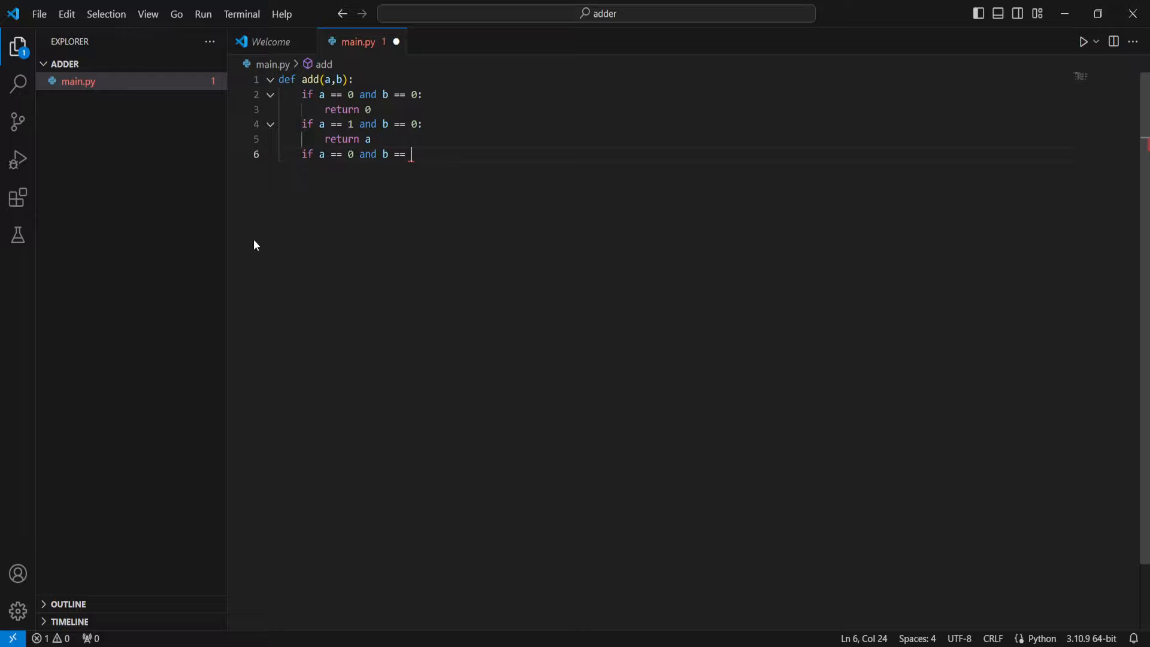
{"action": "type", "text": "1:"}
{"action": "type", "text": "return b"}
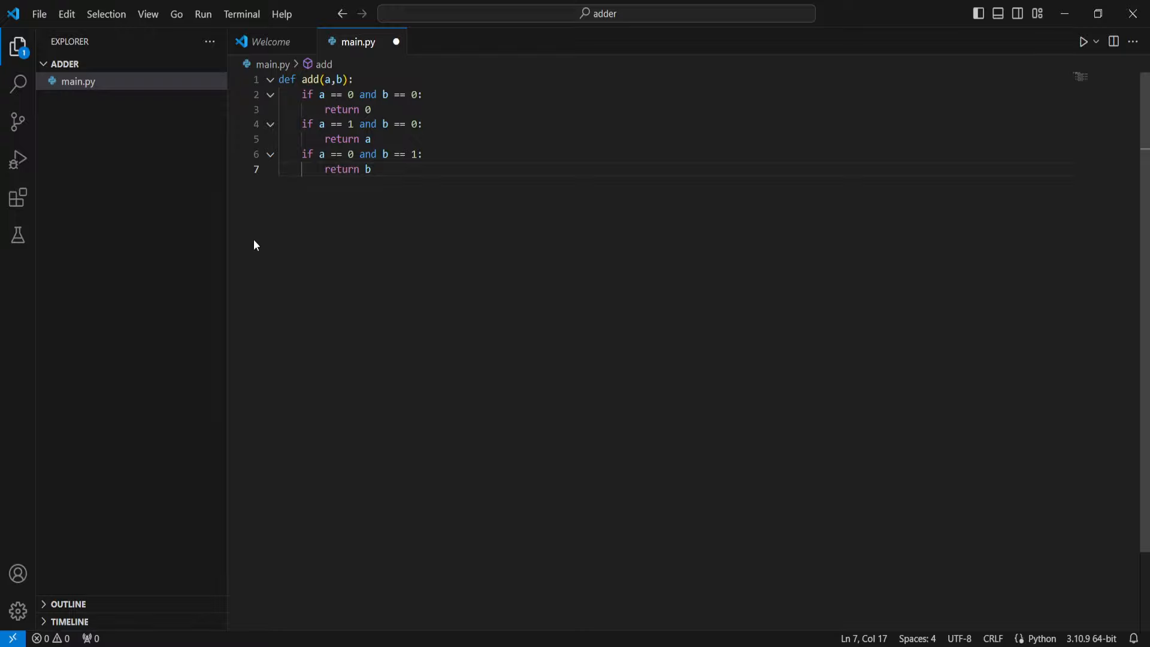
{"action": "type", "text": "if"}
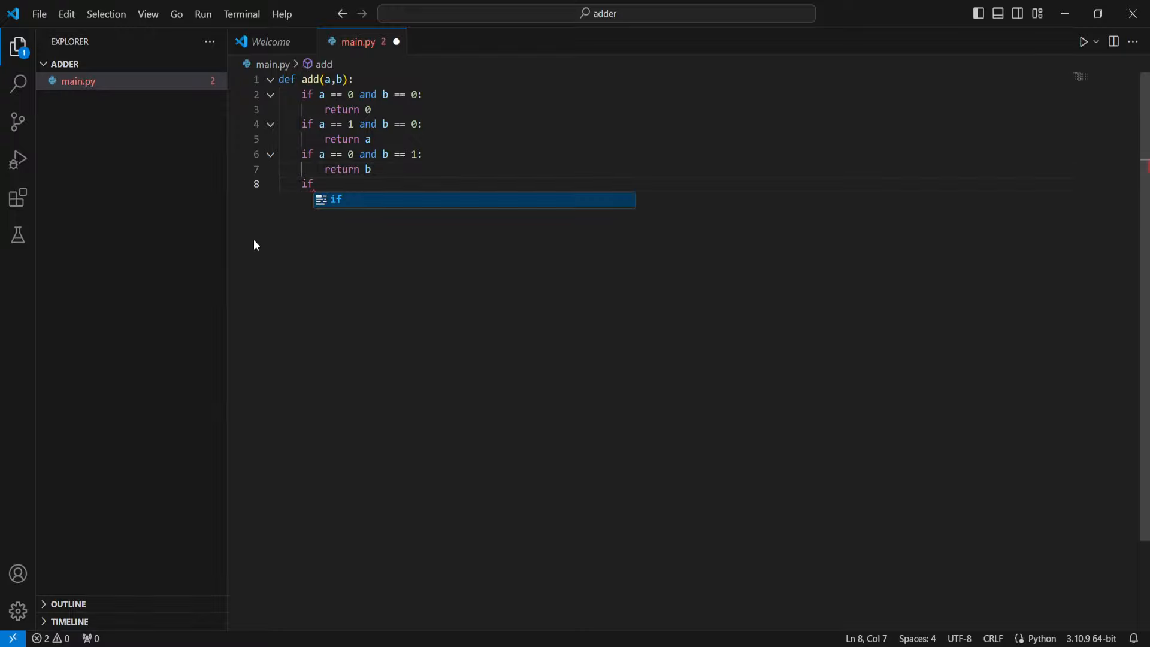
{"action": "type", "text": "a == 0 and b =="}
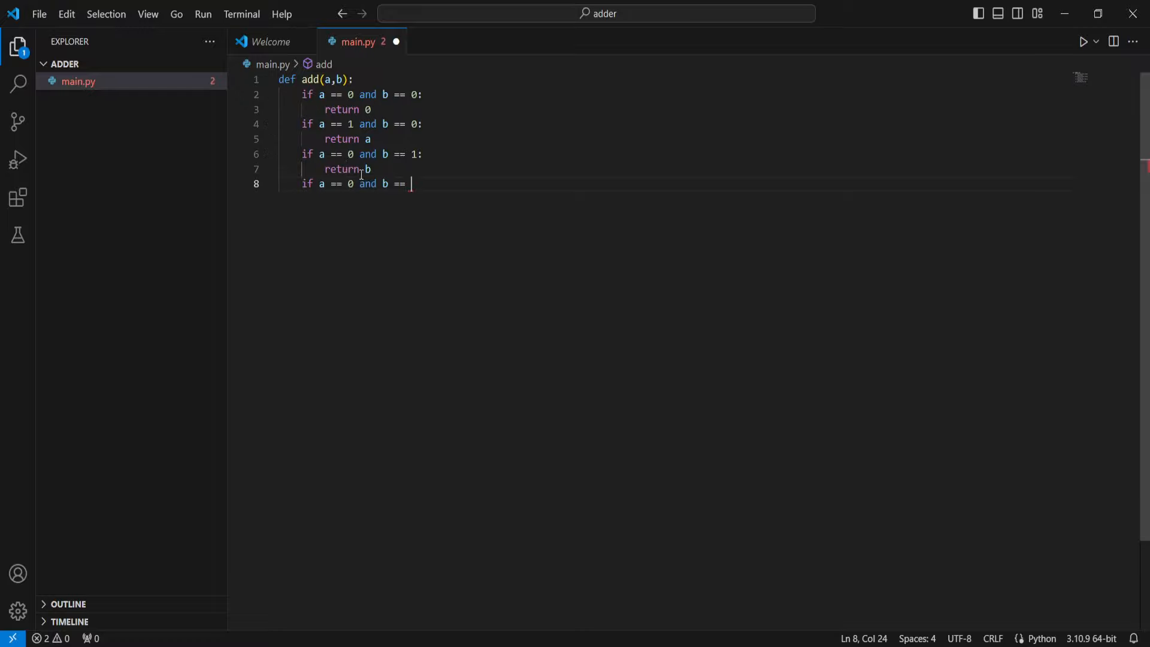
{"action": "type", "text": "1"}
{"action": "type", "text": "return"}
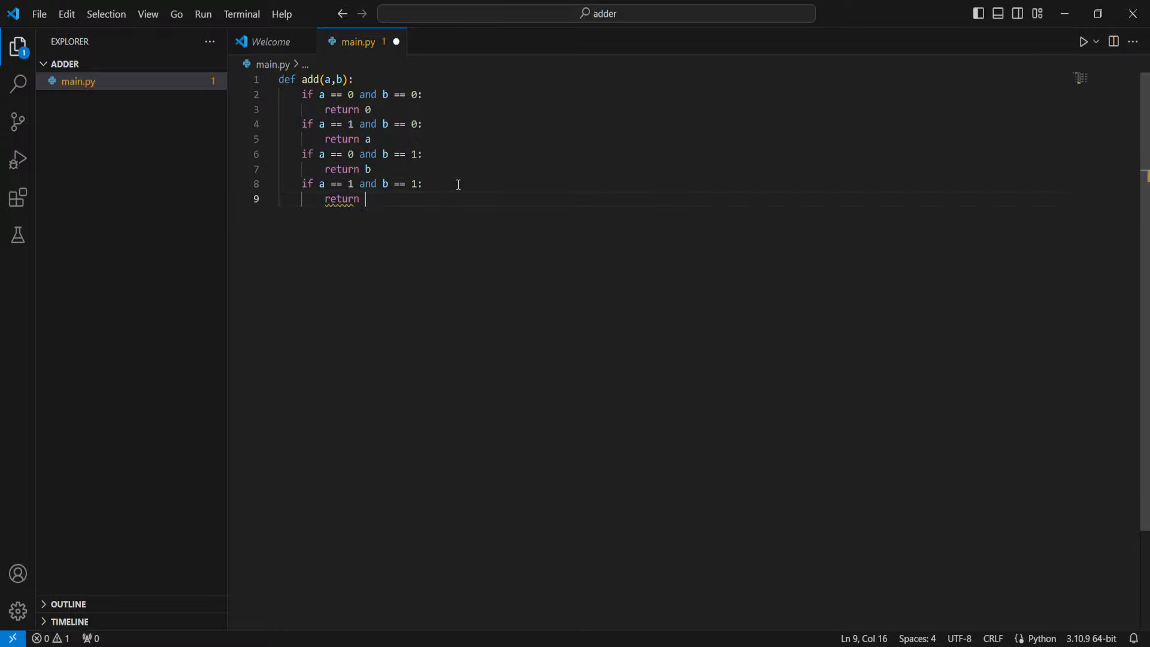
{"action": "type", "text": "2"}
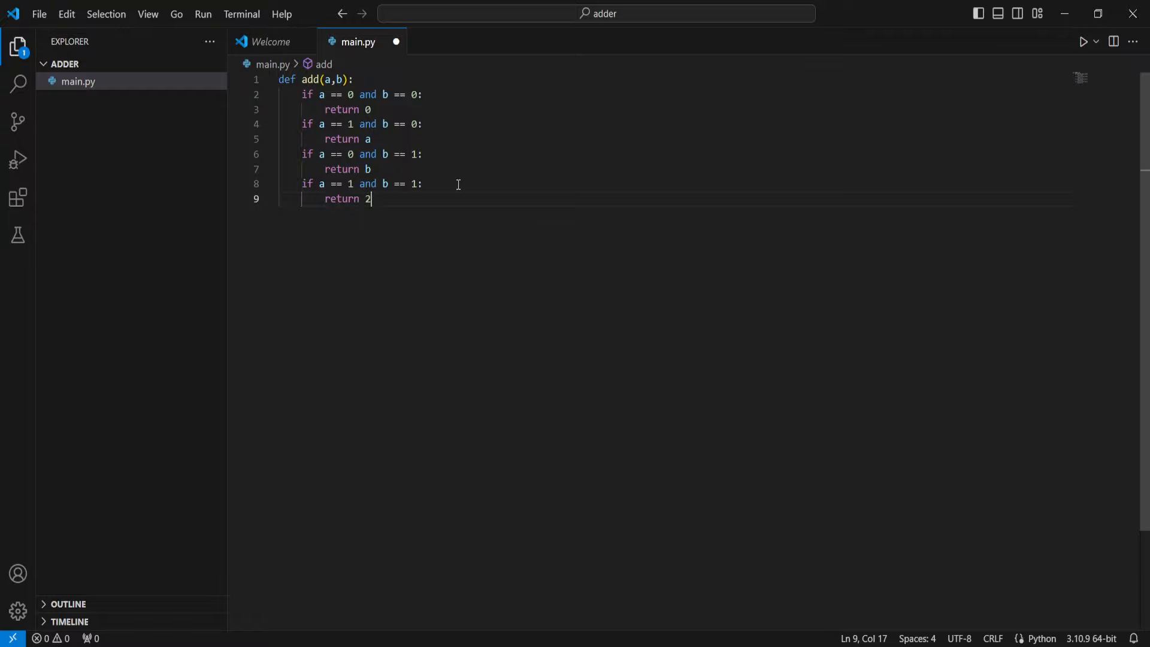
Below the function, write c = add(1,1) and print(c).
{"action": "key", "text": "Enter"}
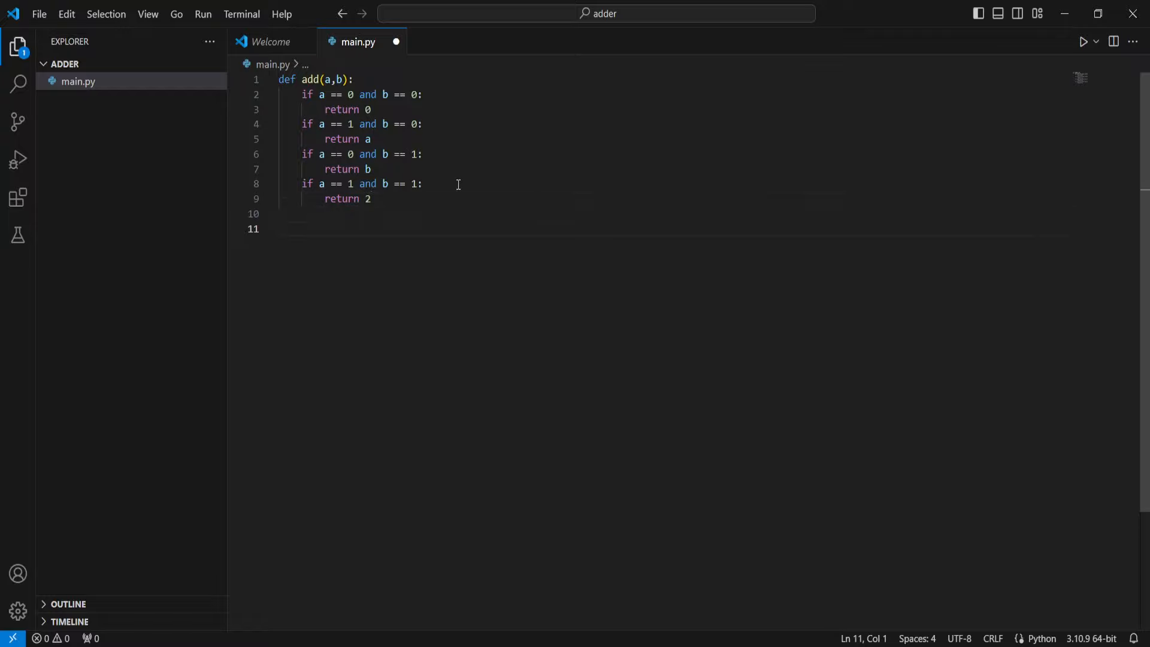
{"action": "type", "text": "c ="}
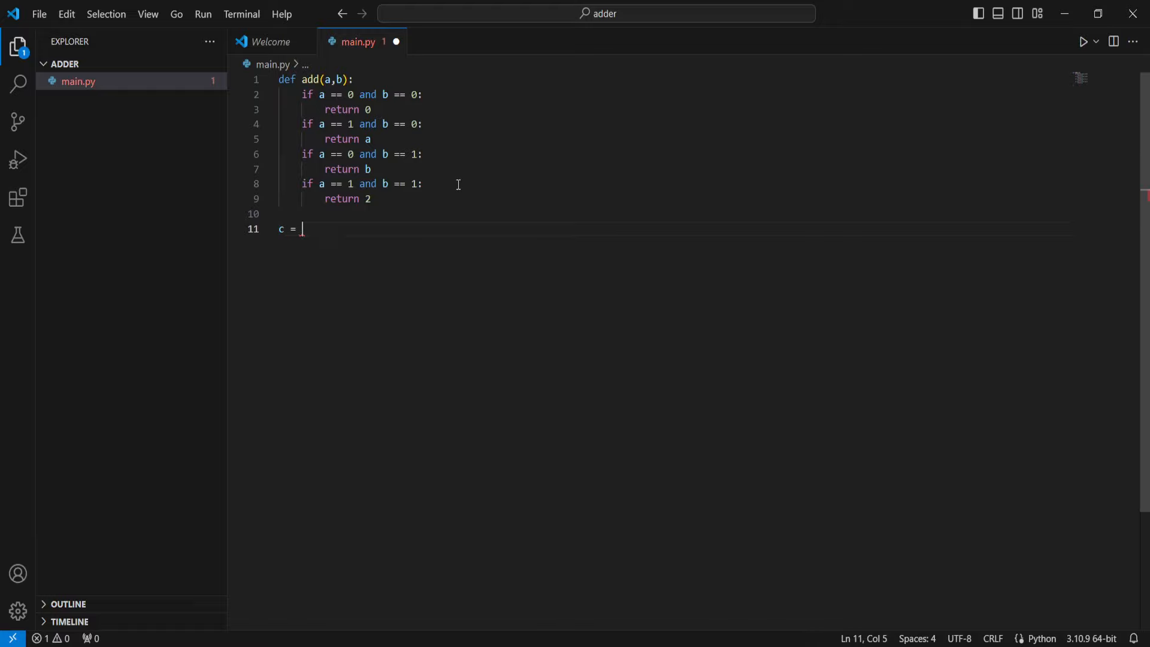
{"action": "type", "text": "add(1,1)"}
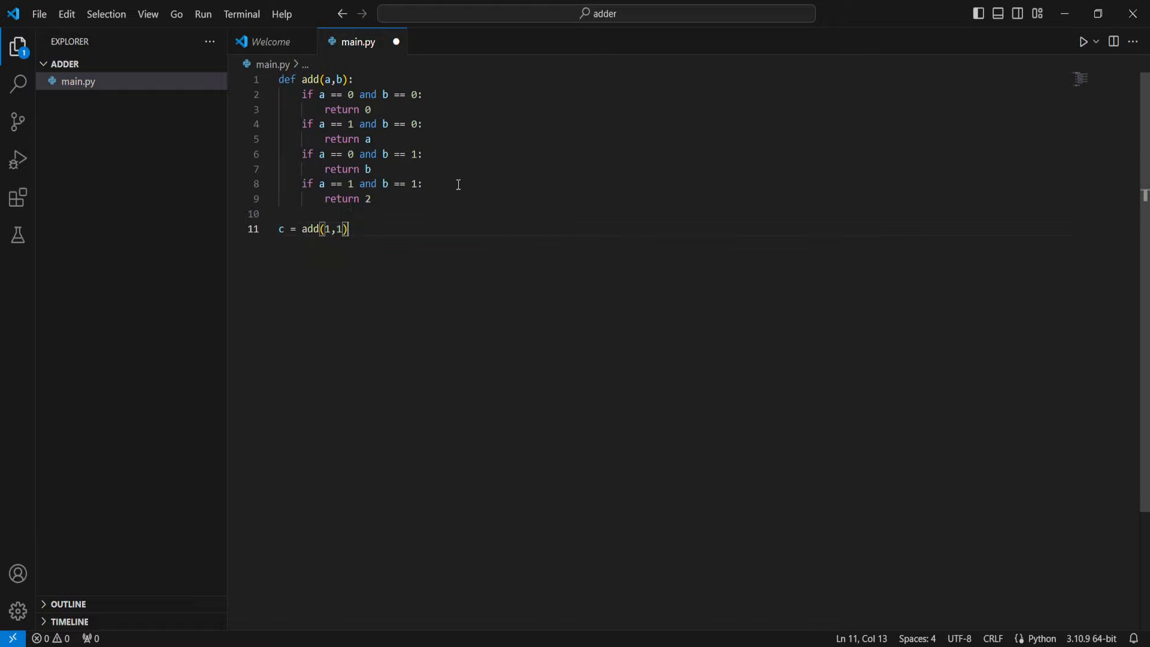
{"action": "type", "text": "print(c"}
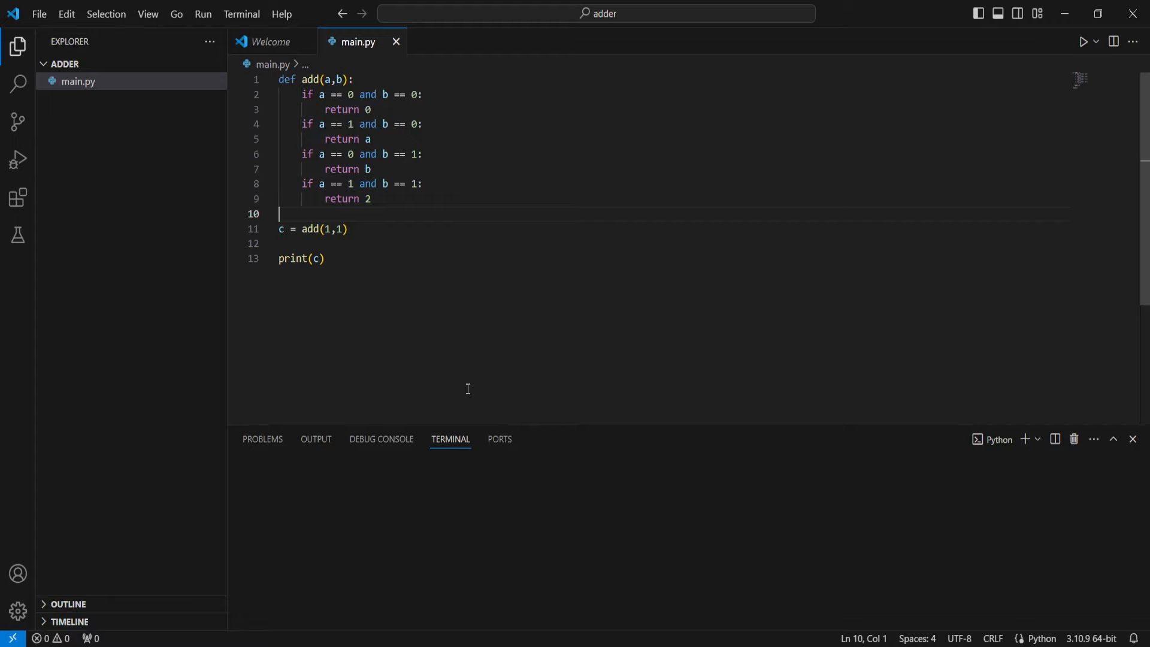
Run main.py so the terminal shows 2 for add(1,1).
{"action": "left_click", "coordinate": [1083, 42]}
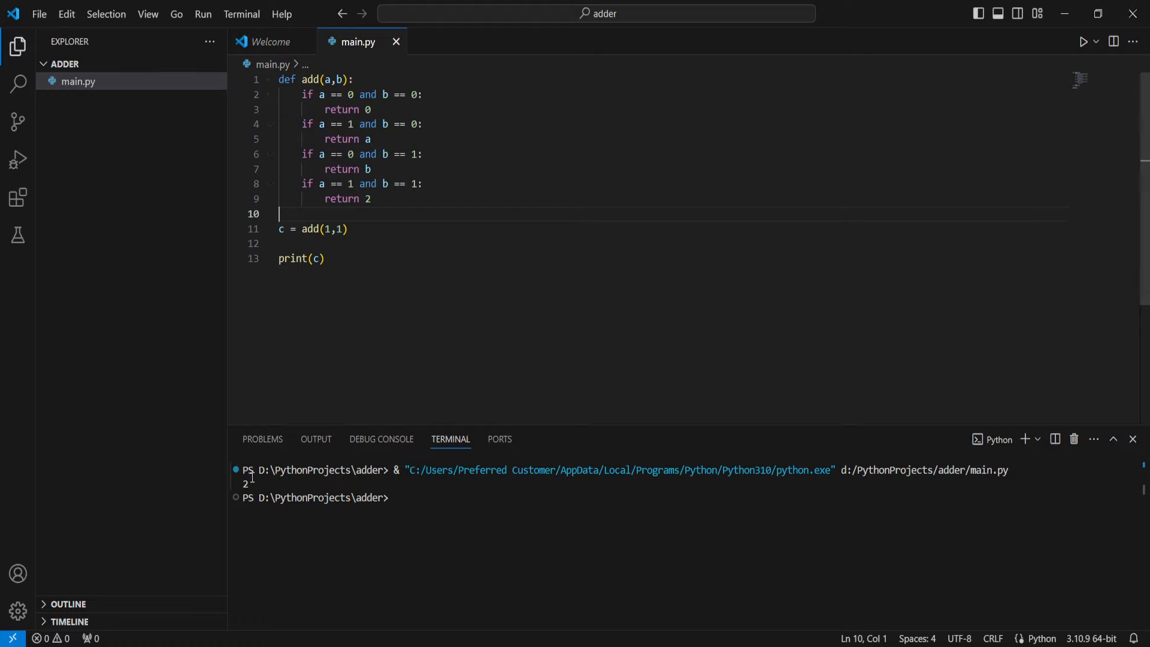
{"action": "mouse_move", "coordinate": [996, 205]}
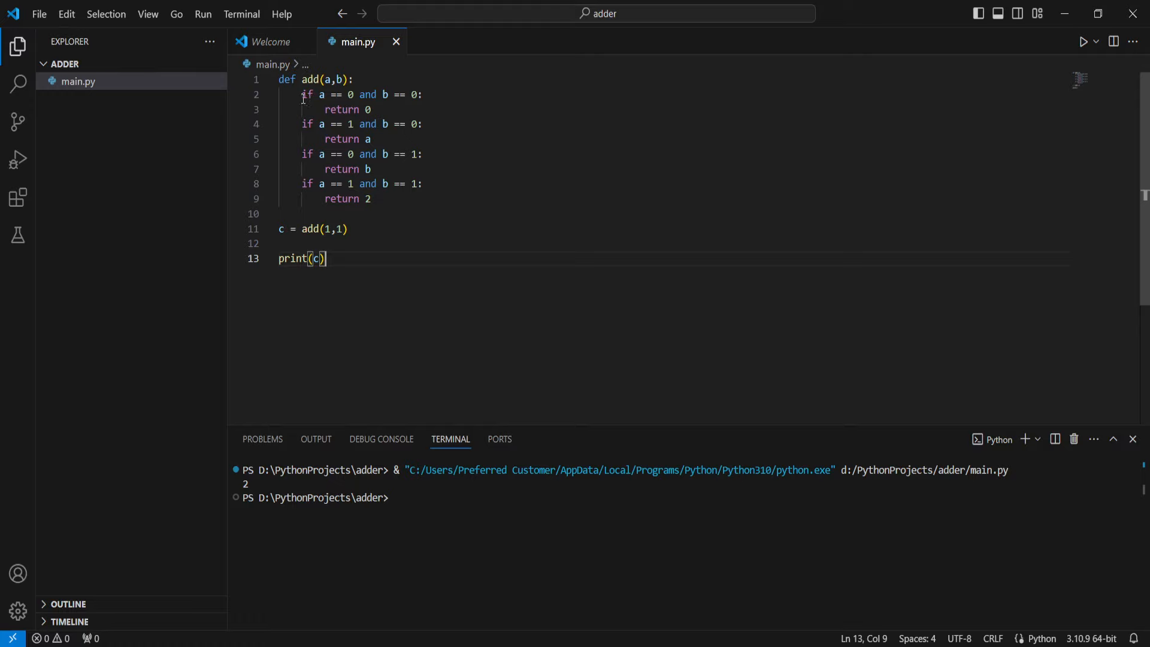
Change the call to add(2,1) and rerun the script, which prints None.
{"action": "left_click_drag", "start_coordinate": [302, 93], "coordinate": [343, 93]}
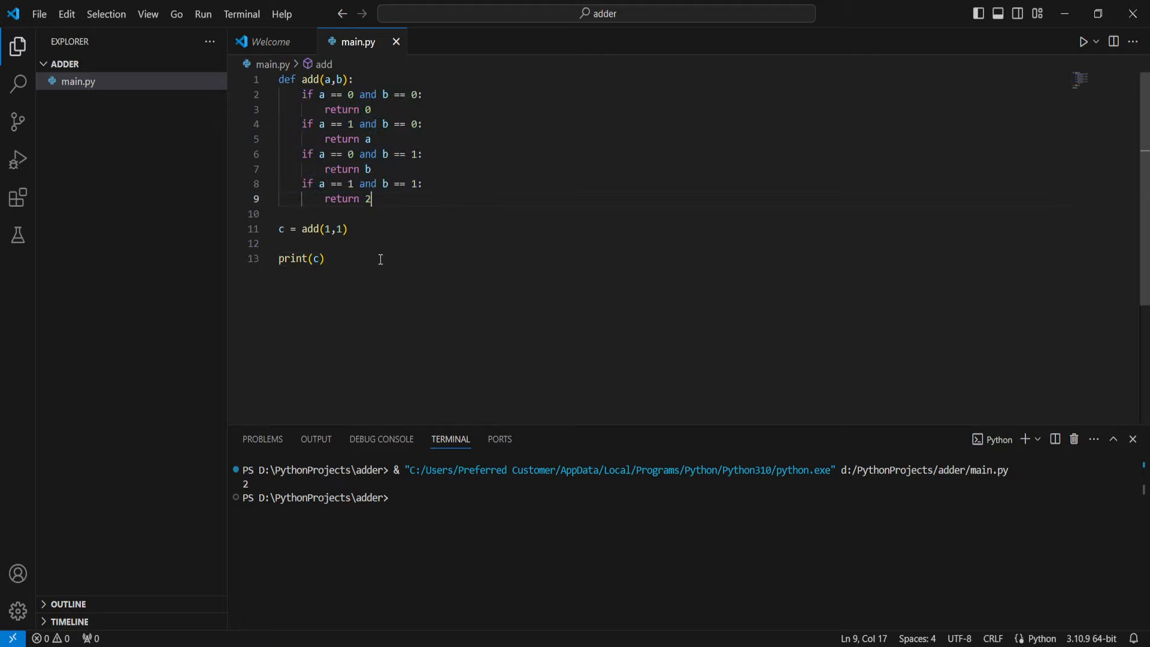
{"action": "left_click", "coordinate": [324, 228]}
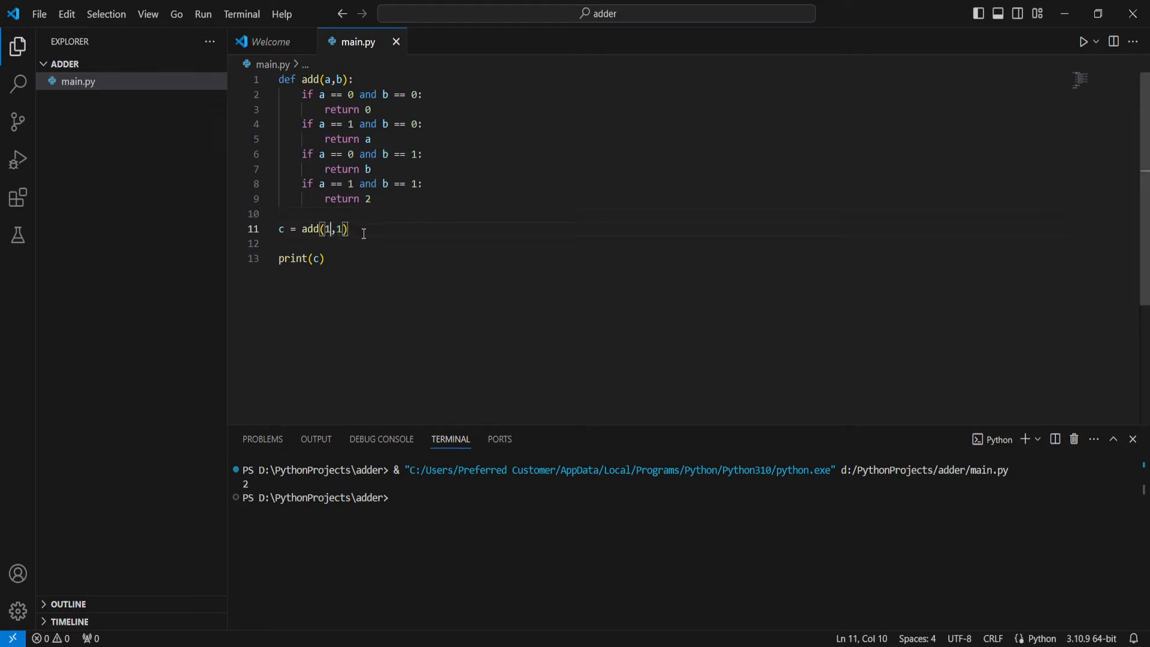
{"action": "type", "text": "2"}
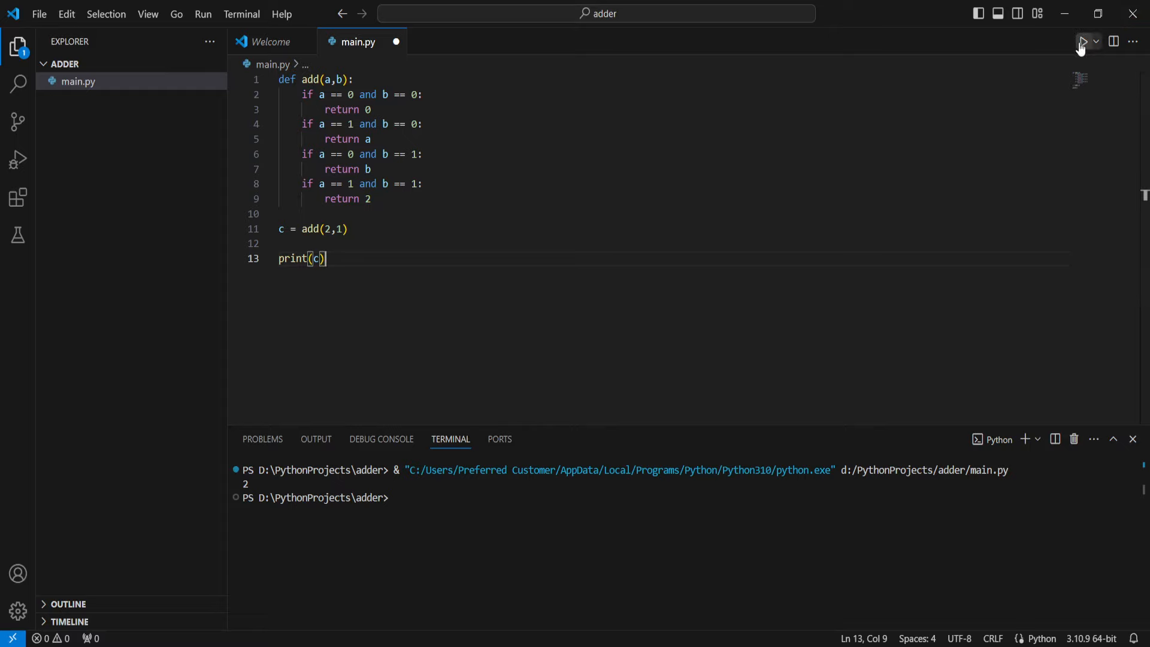
{"action": "left_click", "coordinate": [1084, 40]}
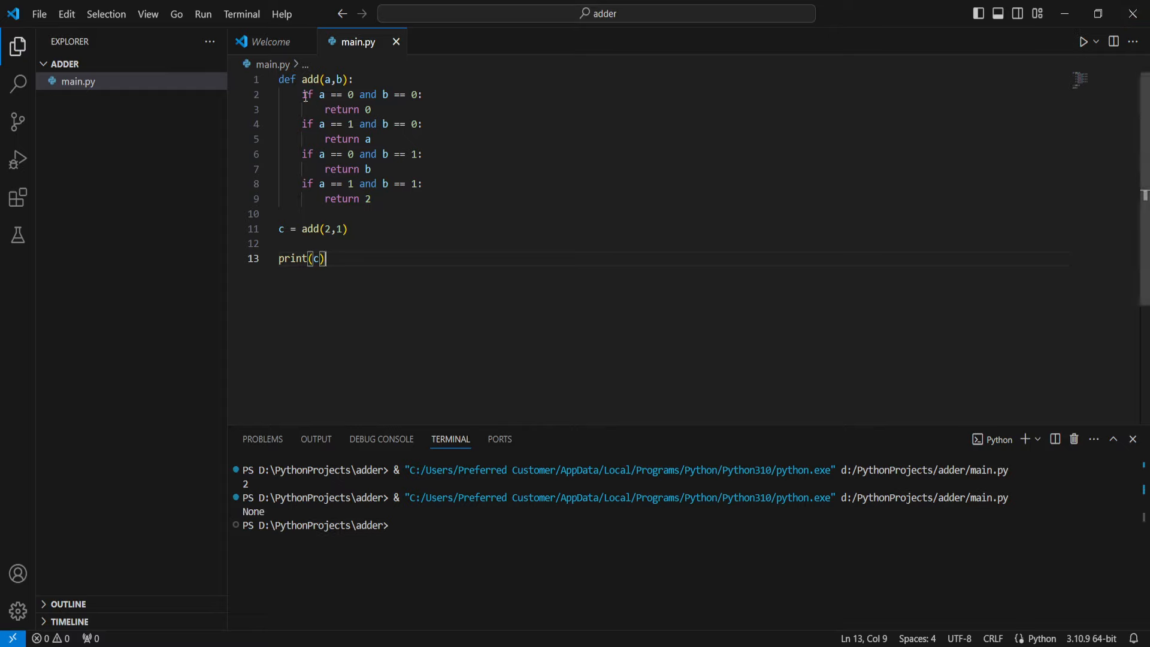
Add cases a=2,b=0 returning a, a=2,b=1 returning 3, and a=2,b=2 returning 4.
{"action": "left_click", "coordinate": [334, 229]}
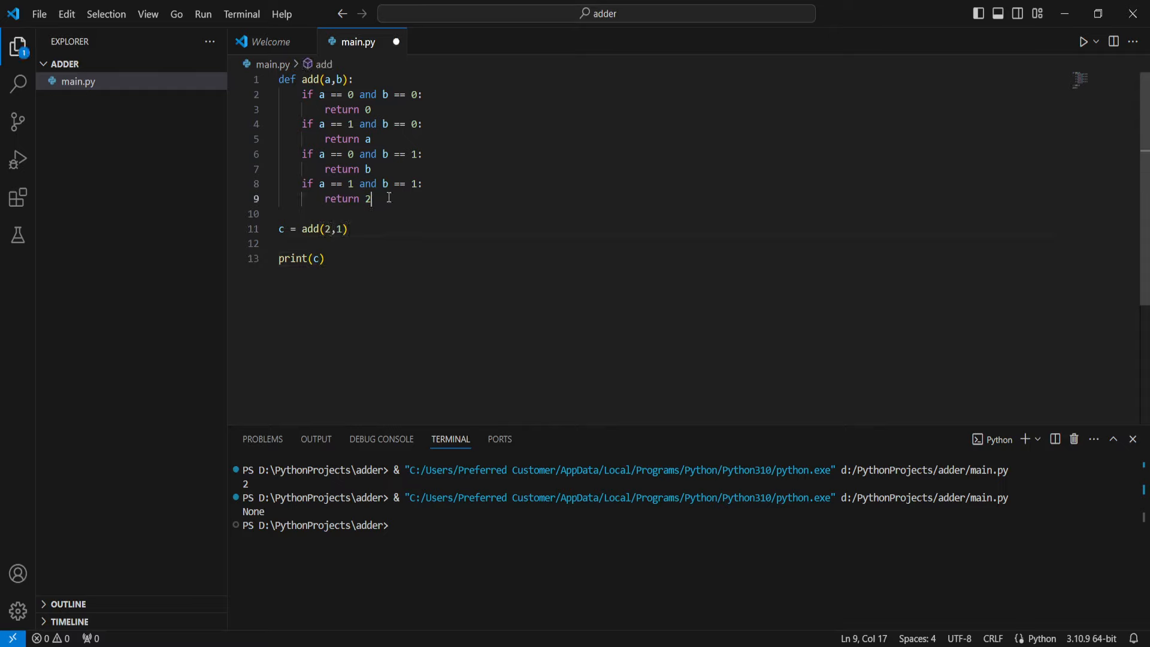
{"action": "type", "text": "if a"}
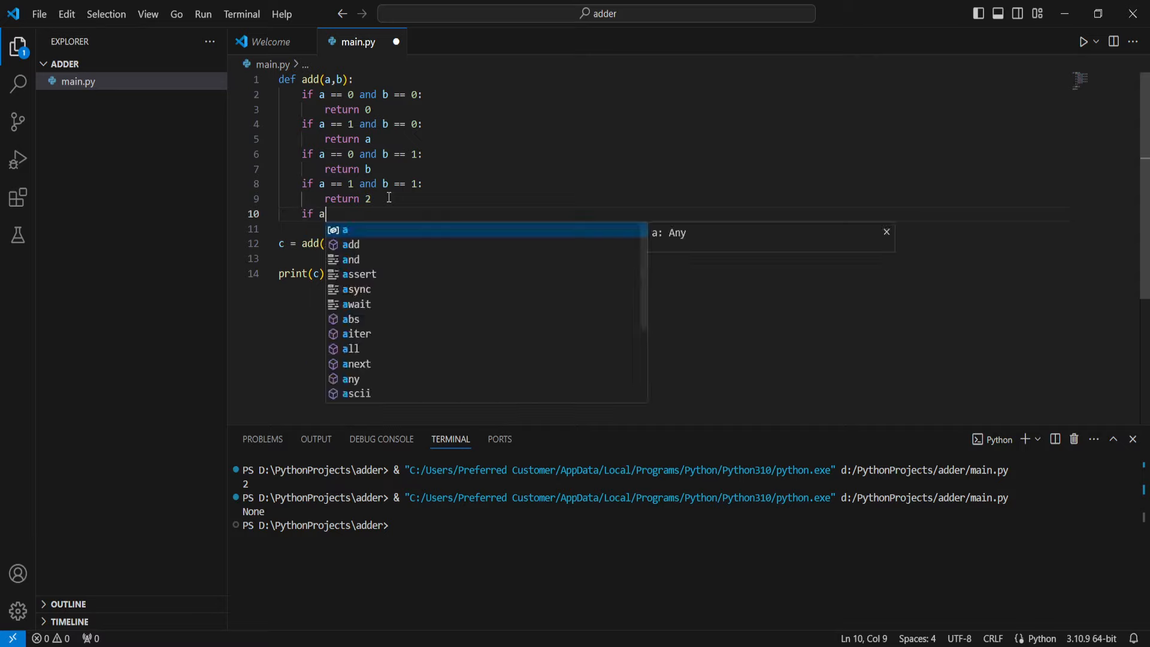
{"action": "type", "text": "== 2 and"}
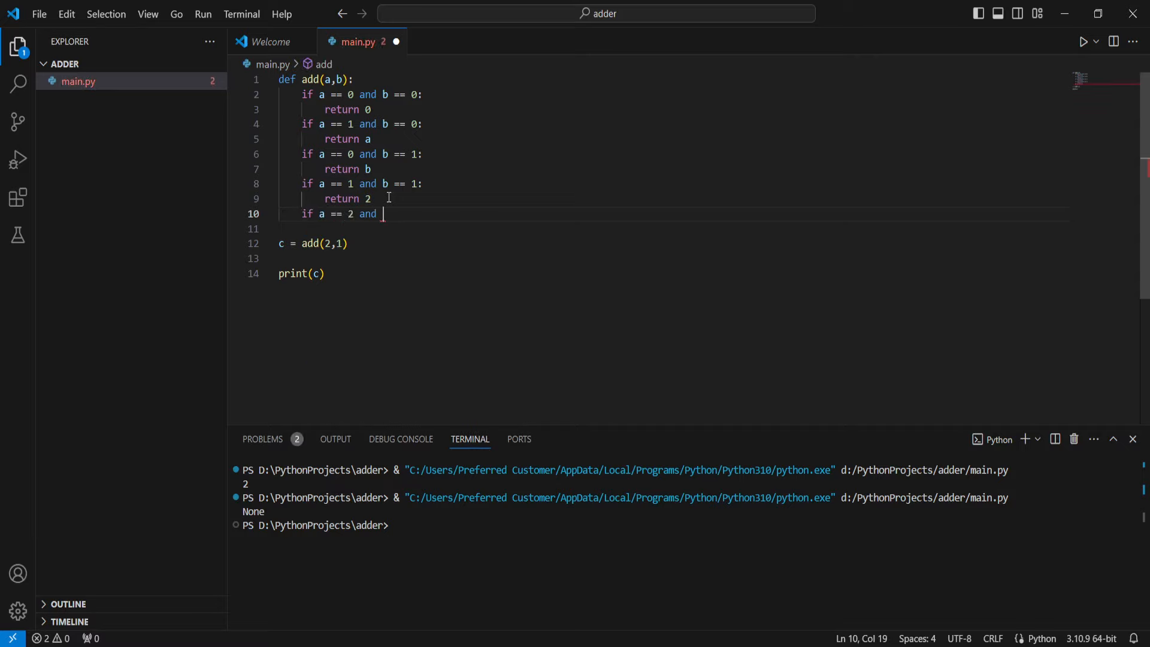
{"action": "type", "text": "b == 0:"}
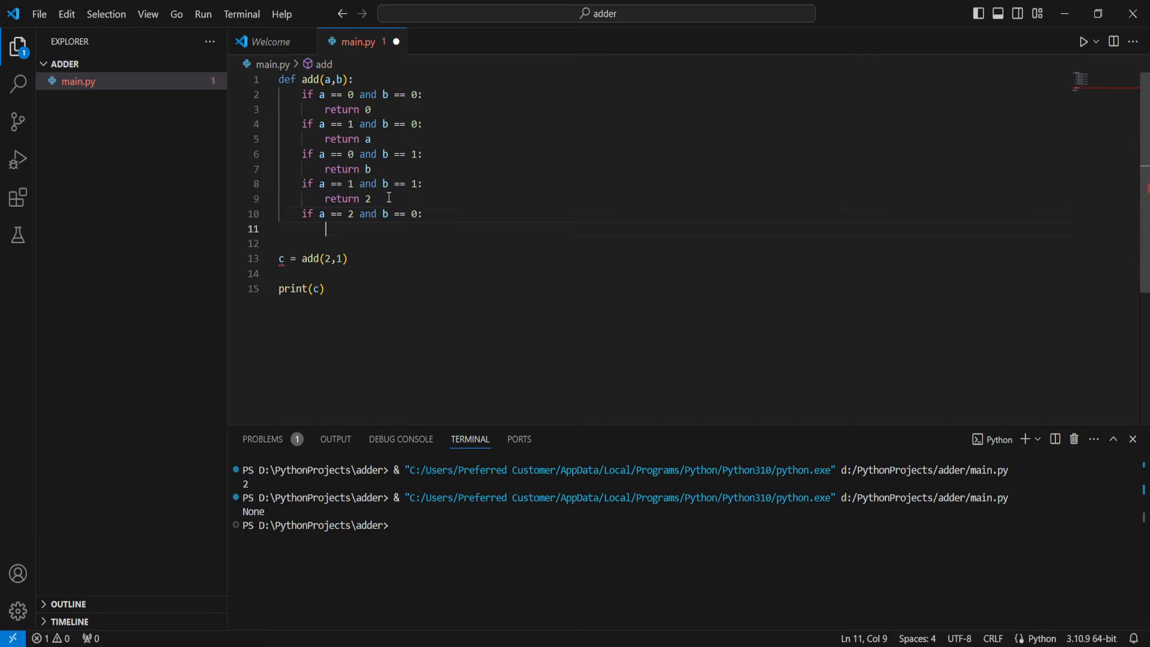
{"action": "type", "text": "return"}
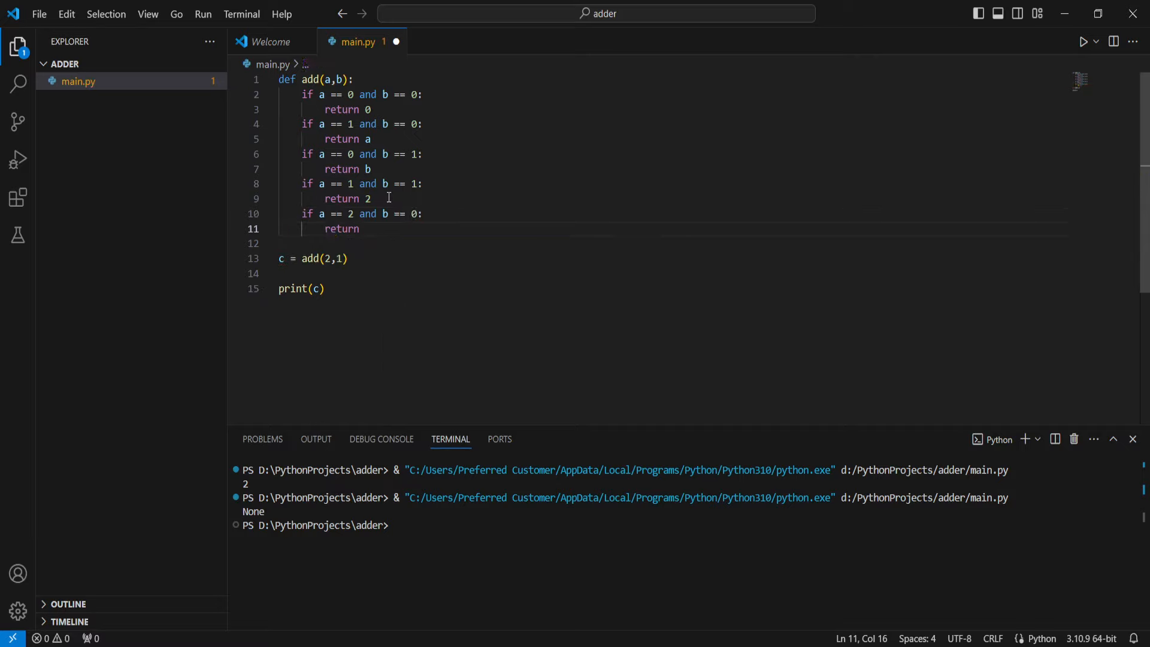
{"action": "type", "text": "a"}
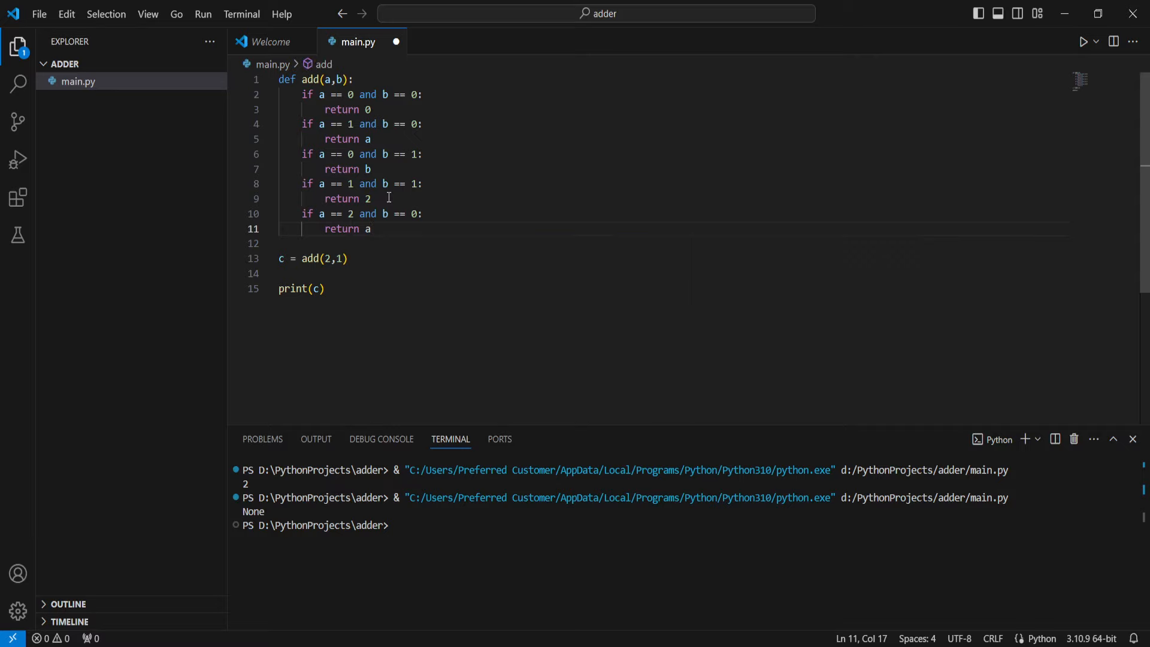
{"action": "type", "text": "if a ="}
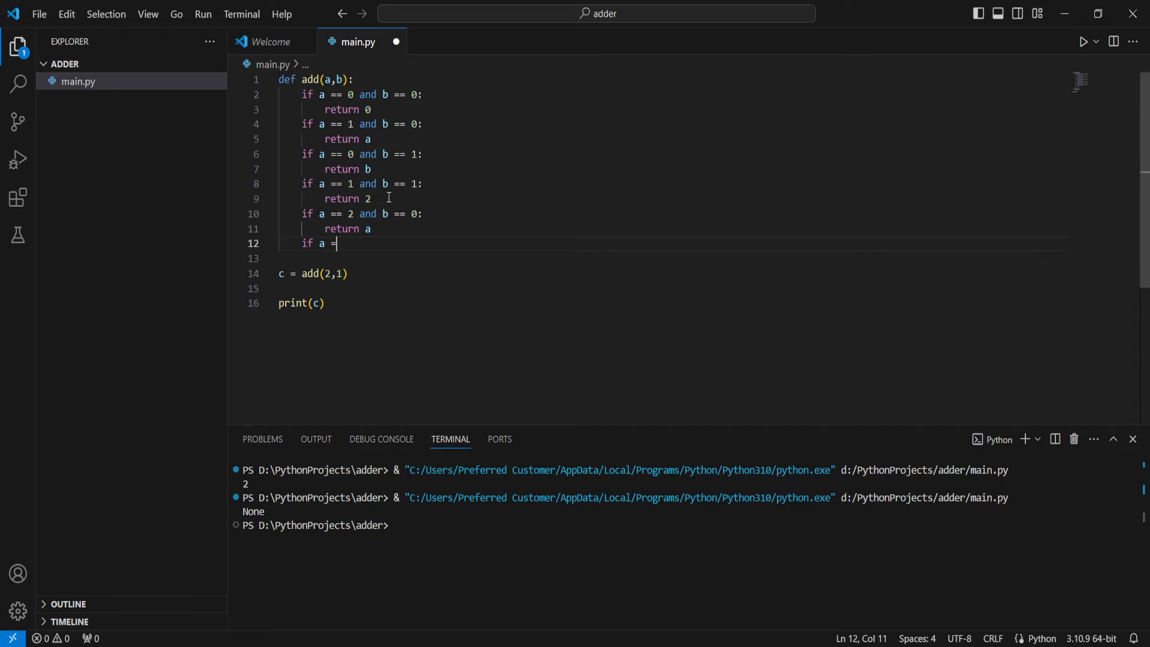
{"action": "type", "text": "= 2 and b == 1:"}
{"action": "left_click", "coordinate": [669, 258]}
{"action": "type", "text": "return 3"}
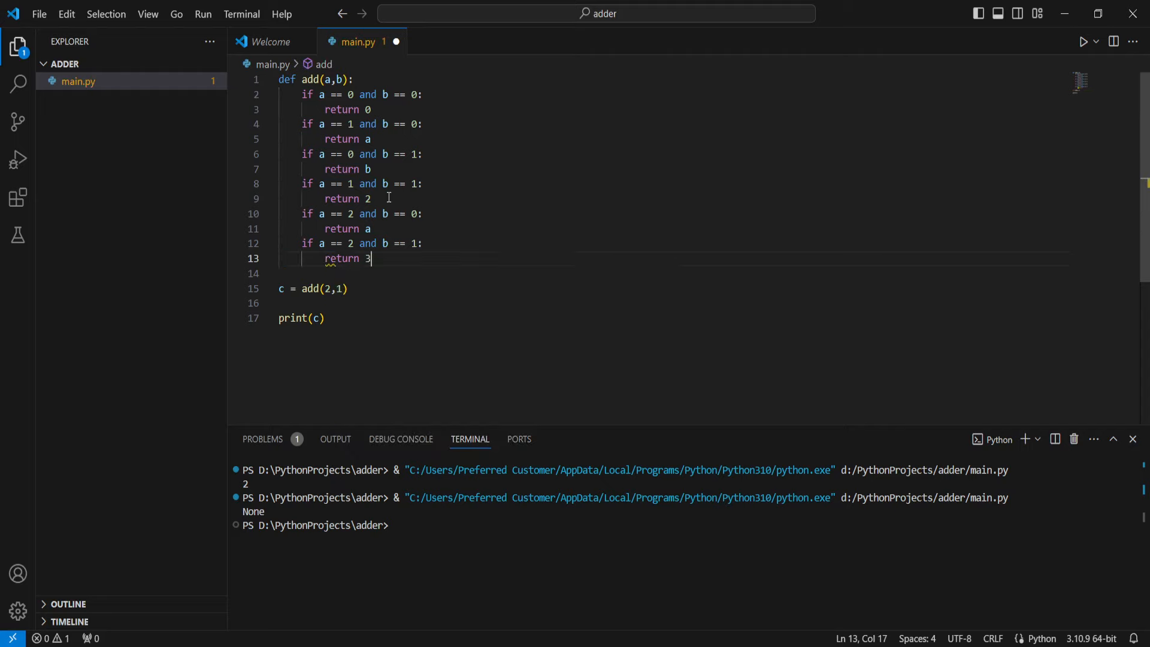
{"action": "type", "text": "if a ="}
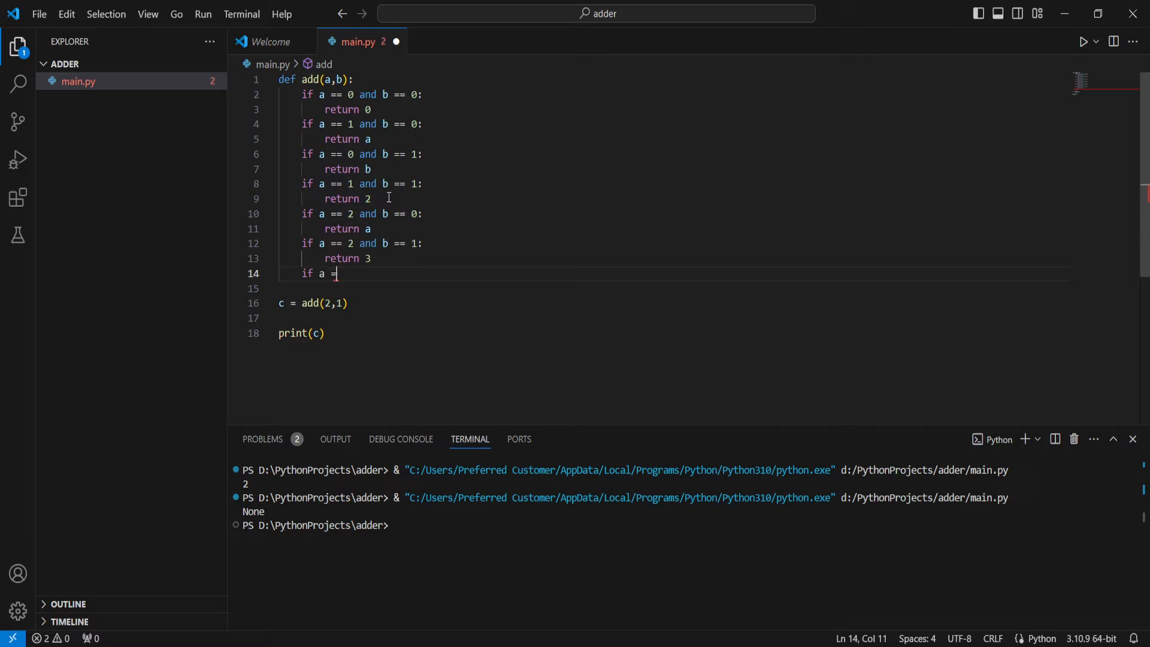
{"action": "type", "text": "= 2 and b == 2"}
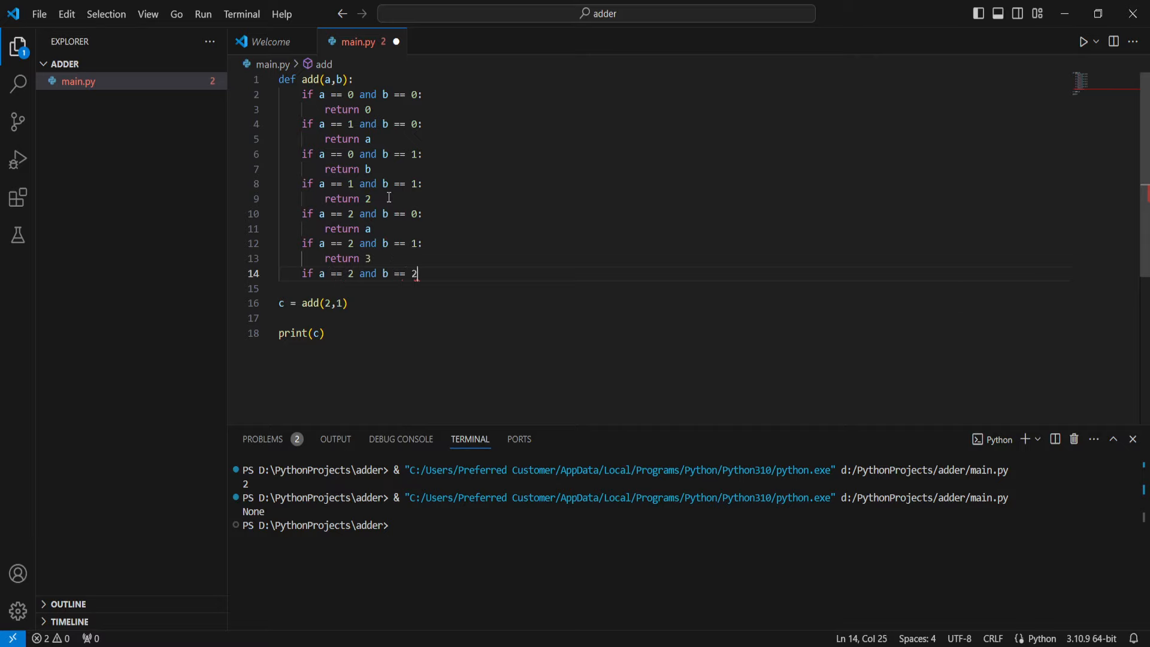
{"action": "type", "text": ":"}
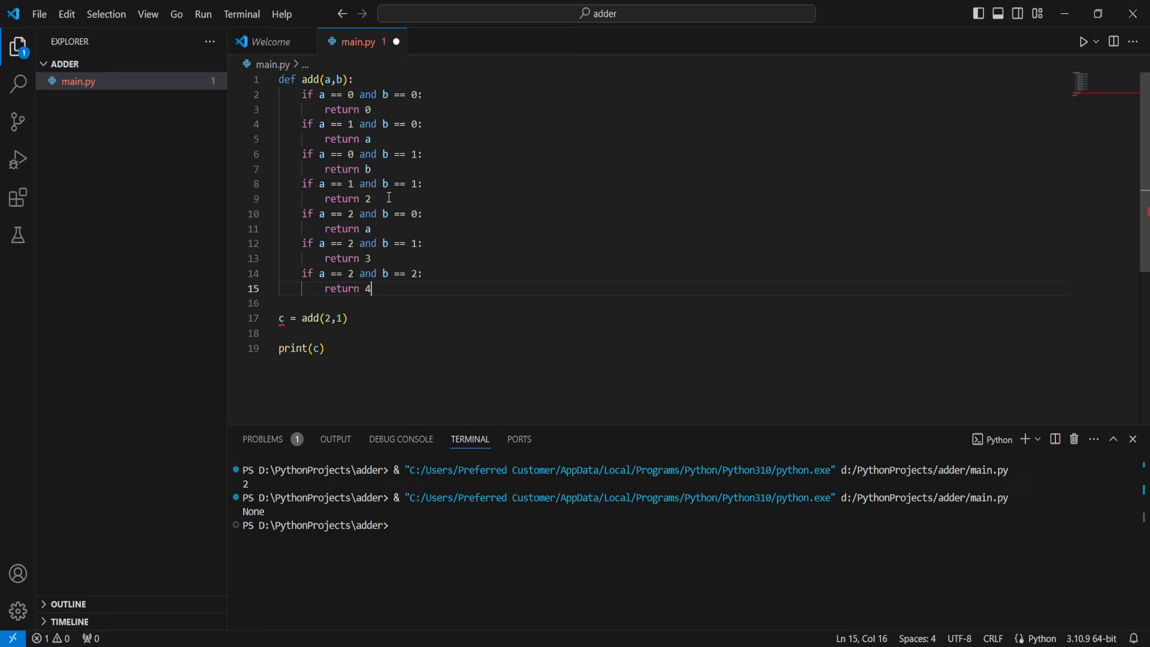
Add cases a=0,b=2 returning 2 and a=1,b=2 returning 3.
{"action": "key", "text": "Enter"}
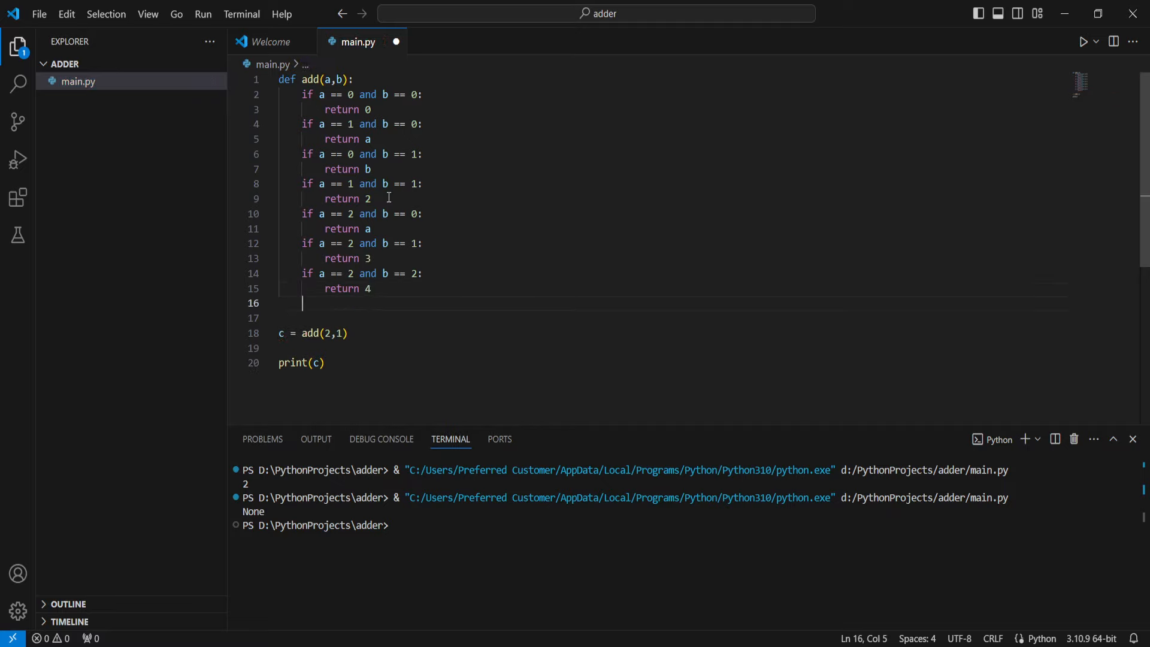
{"action": "type", "text": "if a == 0 and b =="}
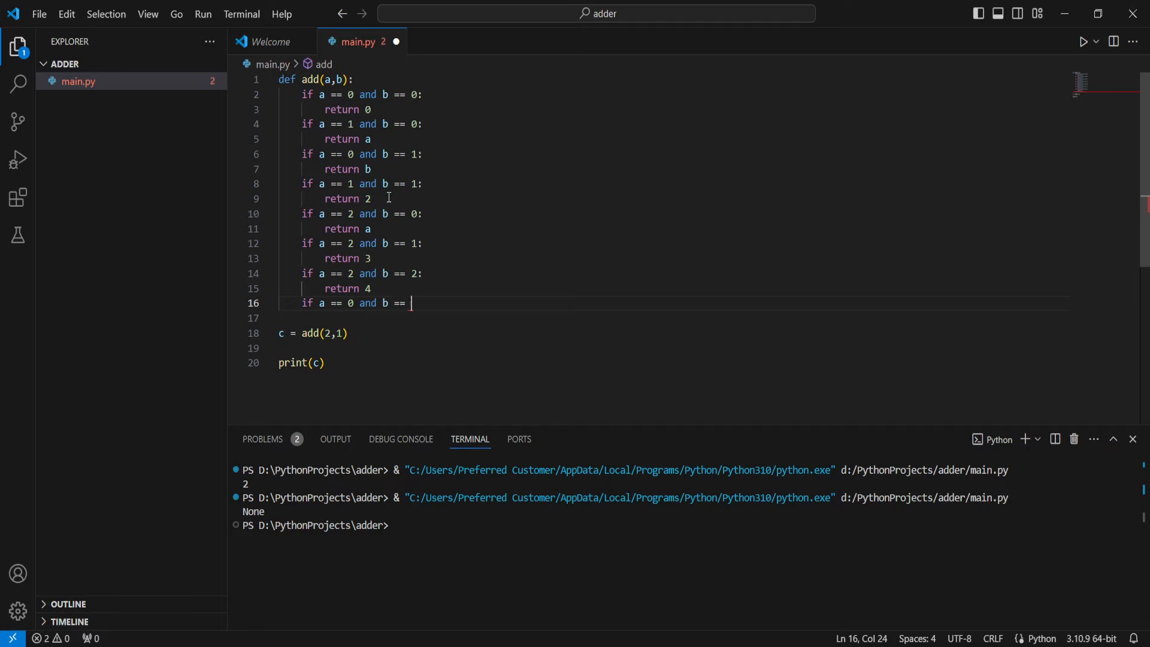
{"action": "type", "text": "2:"}
{"action": "type", "text": "if a"}
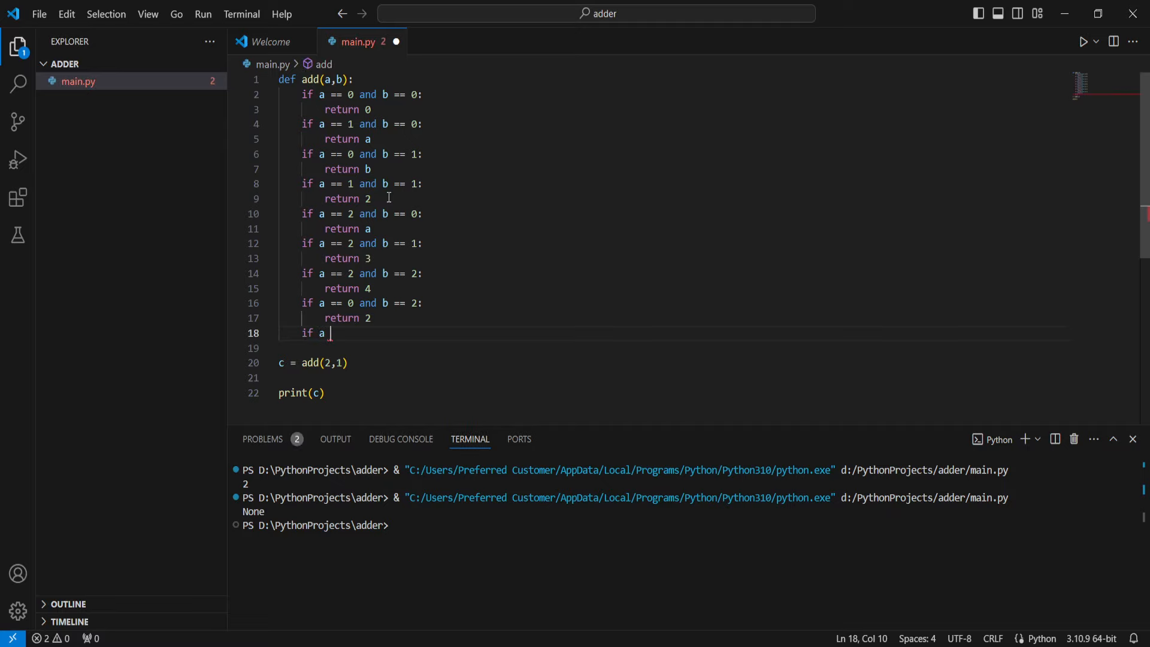
{"action": "type", "text": "== 1"}
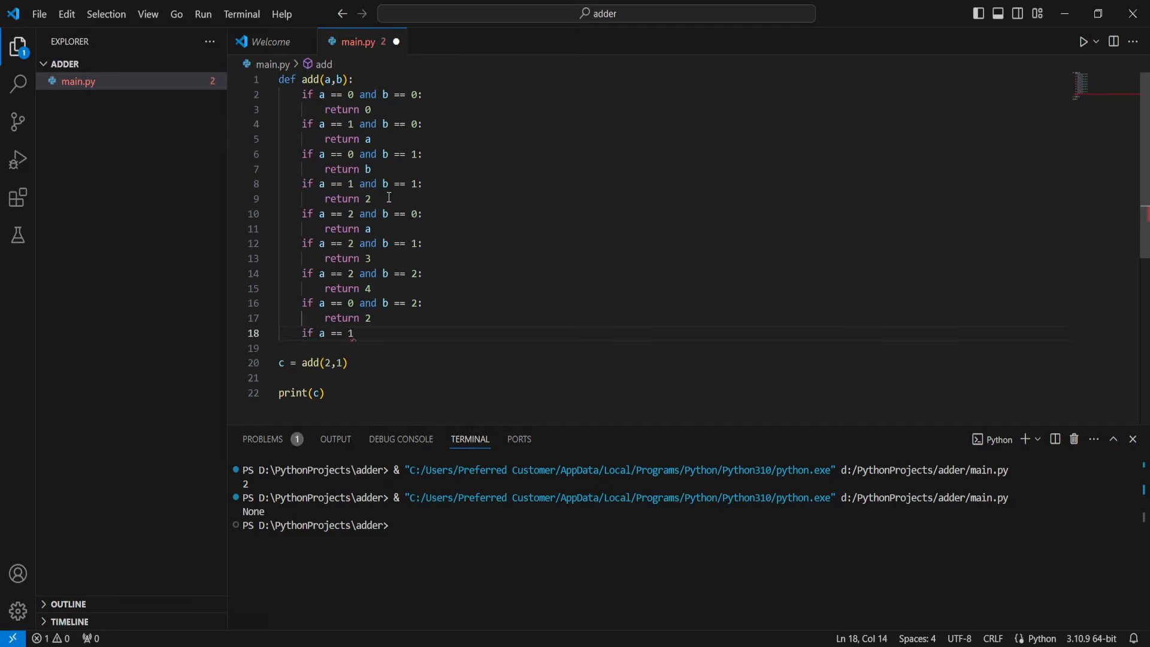
{"action": "type", "text": "and b == 2"}
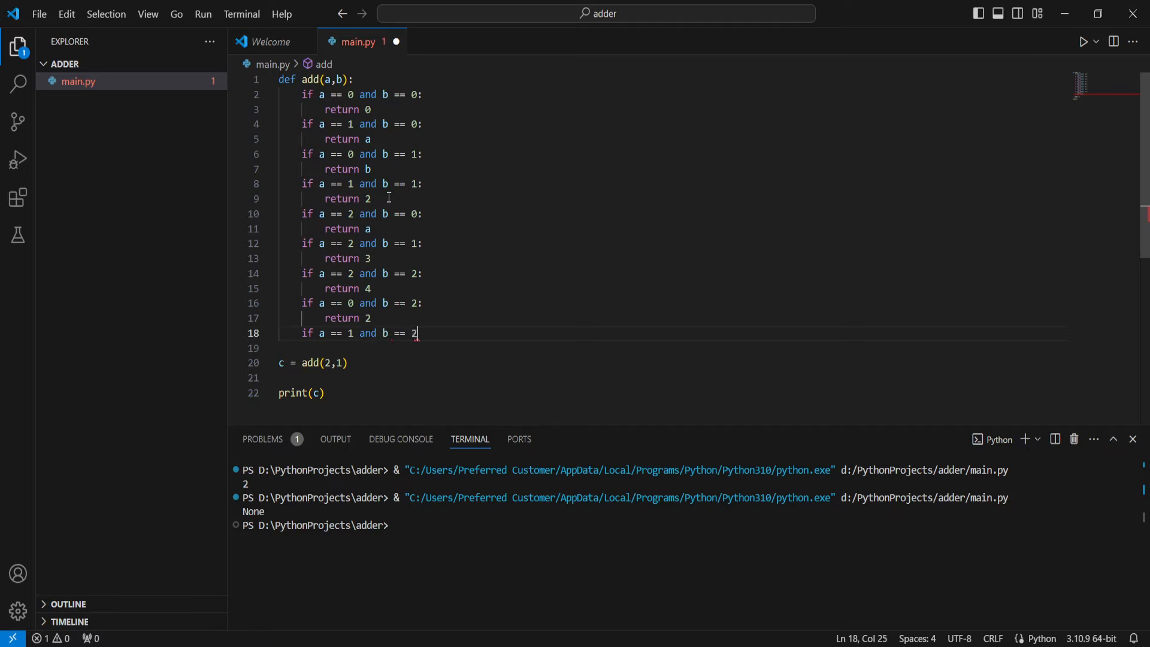
{"action": "type", "text": ":"}
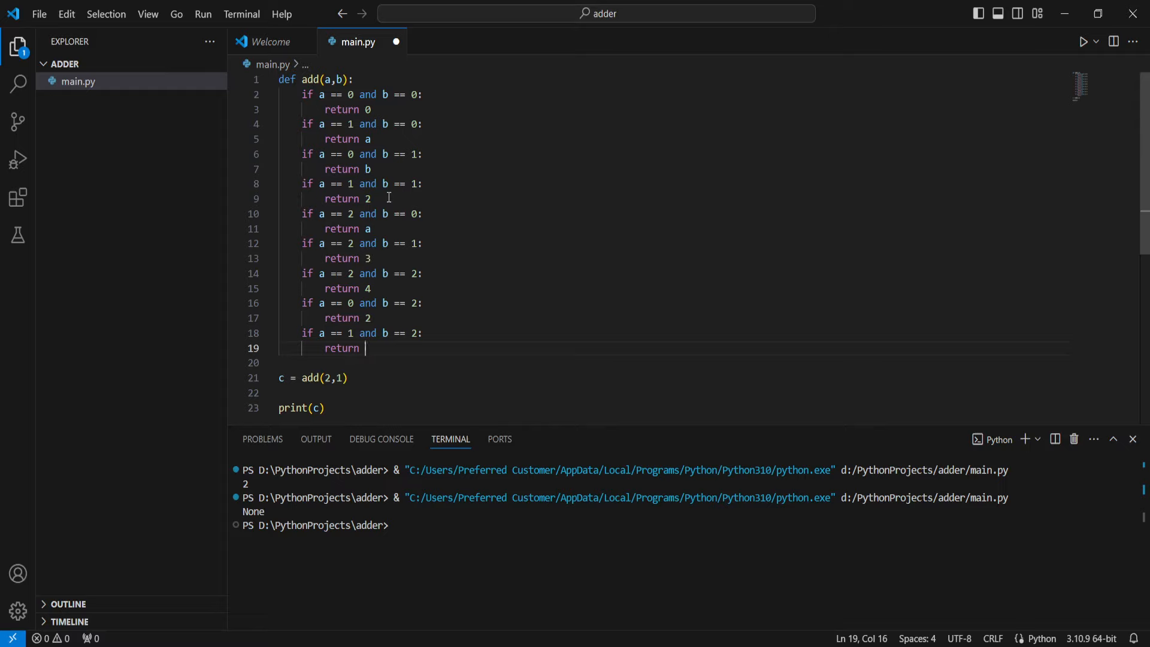
{"action": "type", "text": "3"}
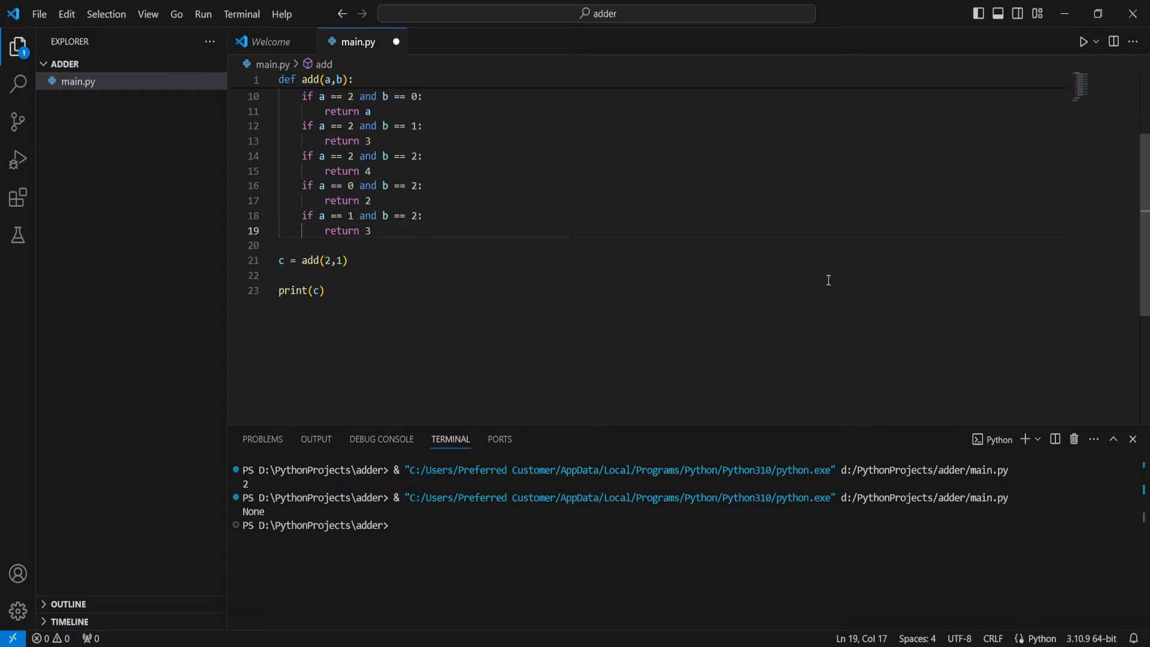
Change the call to add(1,2) and run main.py, printing 3.
{"action": "scroll", "scroll_direction": "up", "scroll_amount": 3}
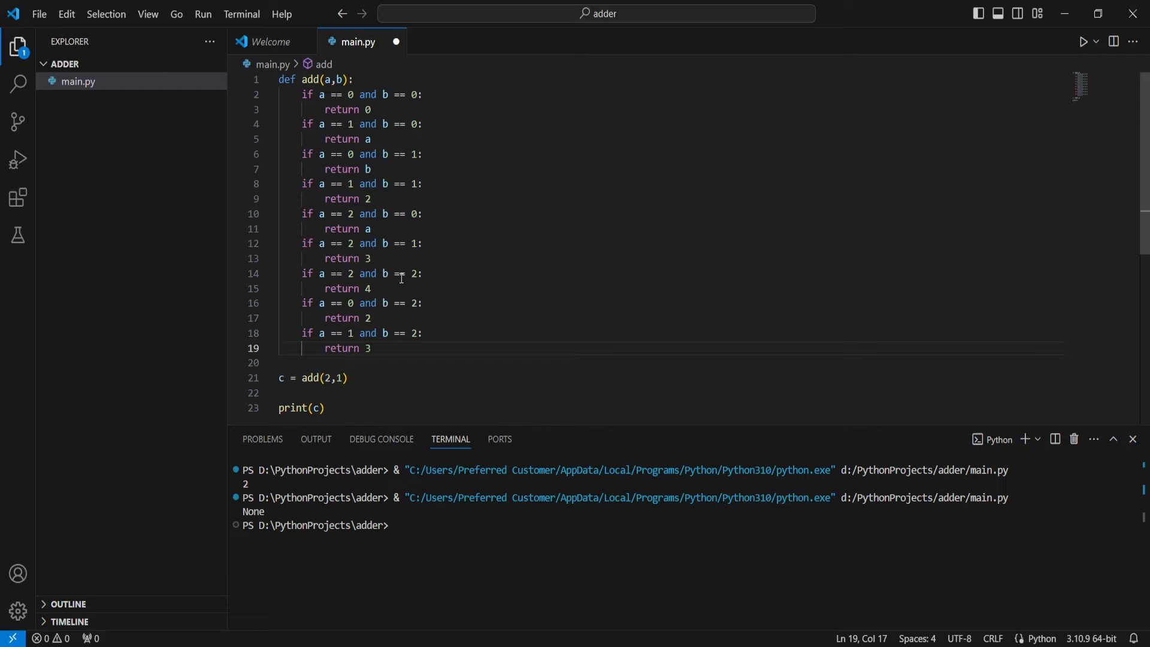
{"action": "left_click", "coordinate": [342, 377]}
{"action": "type", "text": "1,"}
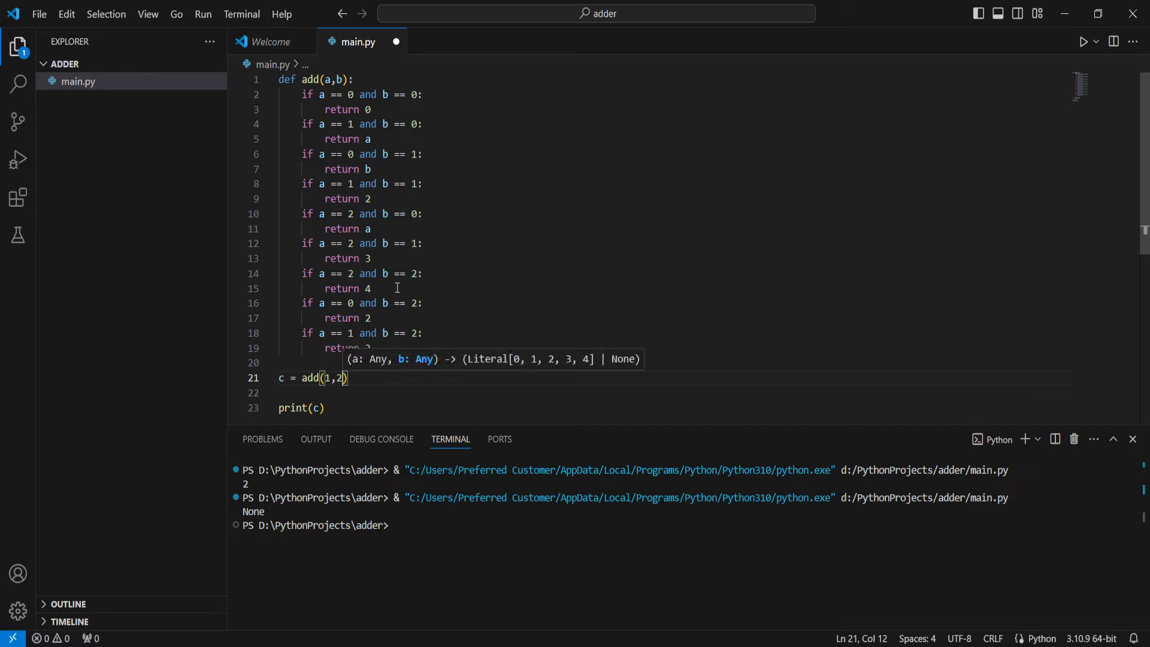
{"action": "mouse_move", "coordinate": [396, 182]}
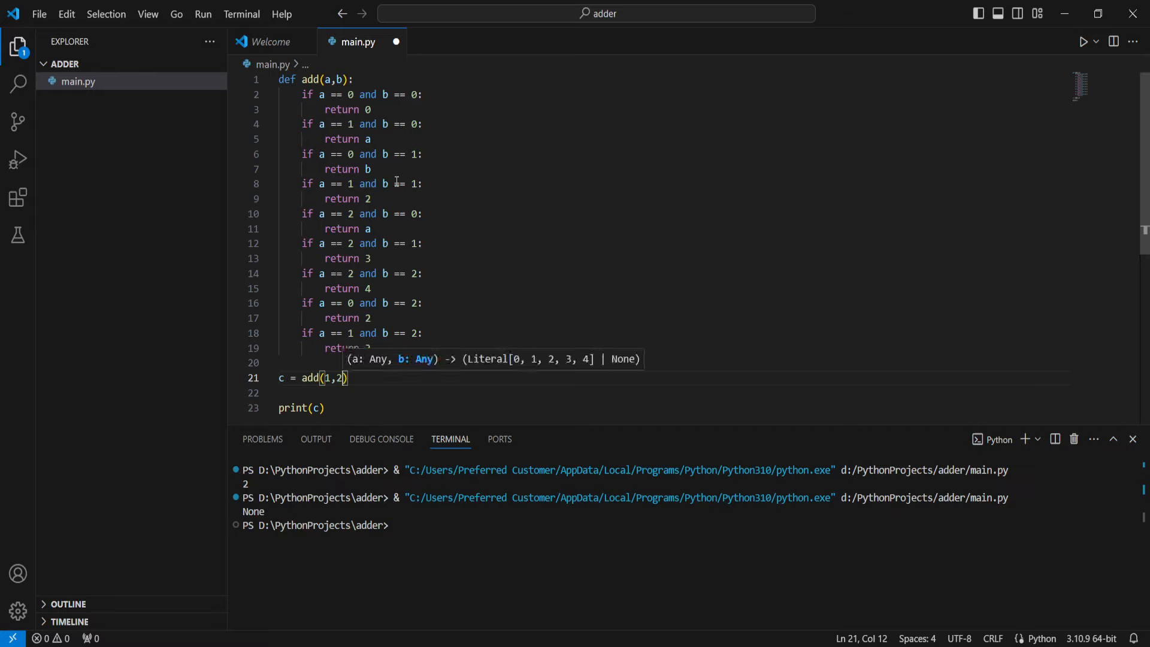
{"action": "left_click", "coordinate": [374, 213]}
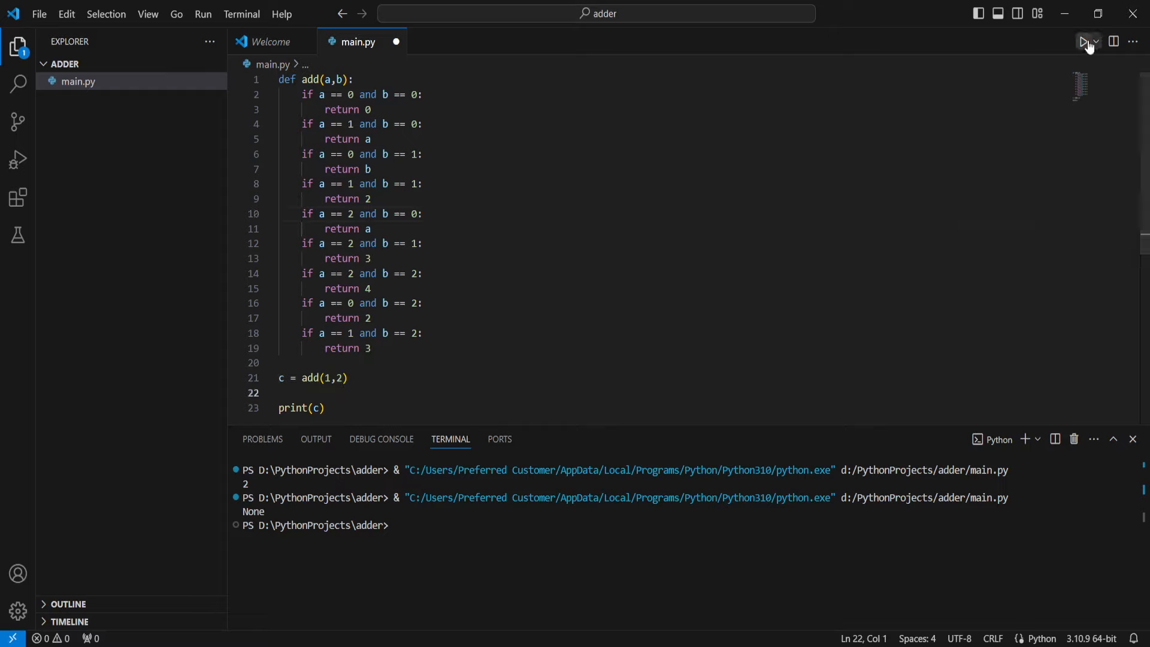
{"action": "left_click", "coordinate": [1084, 41]}
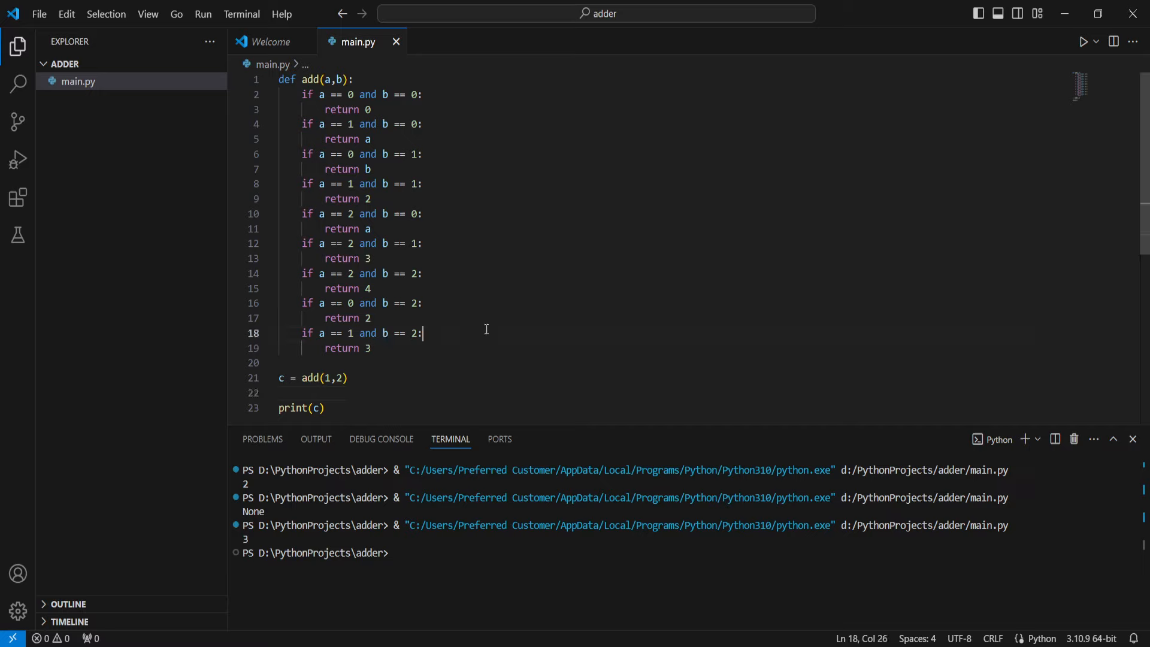
{"action": "left_click", "coordinate": [474, 348]}
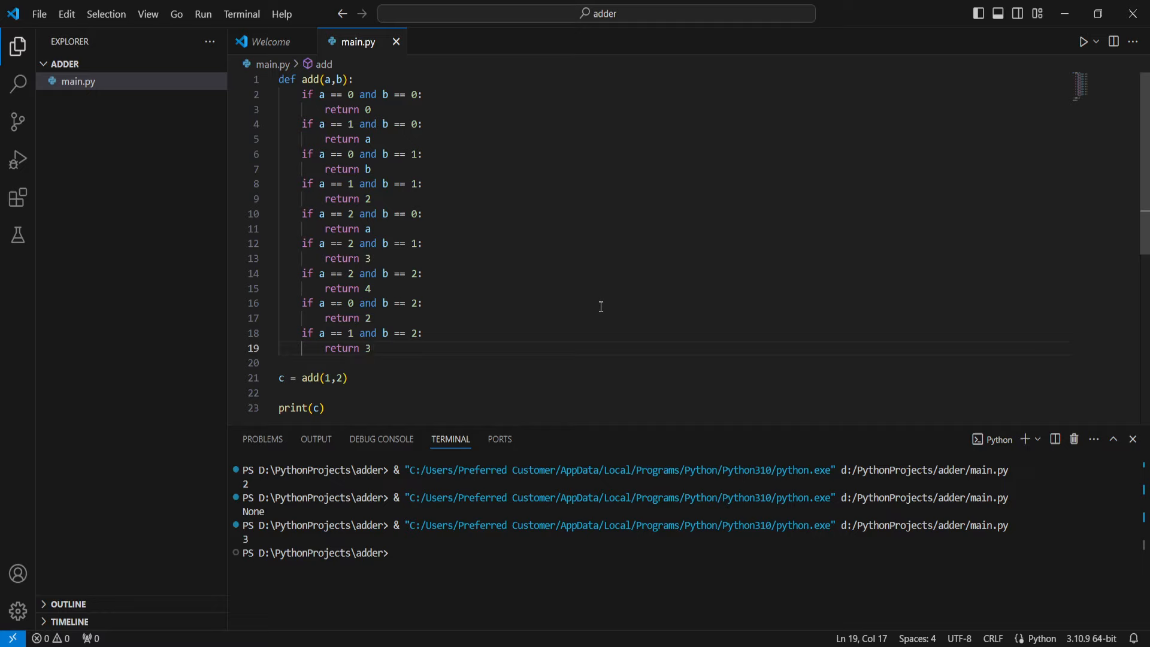
Review the nine-branch add() and select all code in main.py with Ctrl+A.
{"action": "scroll", "scroll_direction": "down", "scroll_amount": 3}
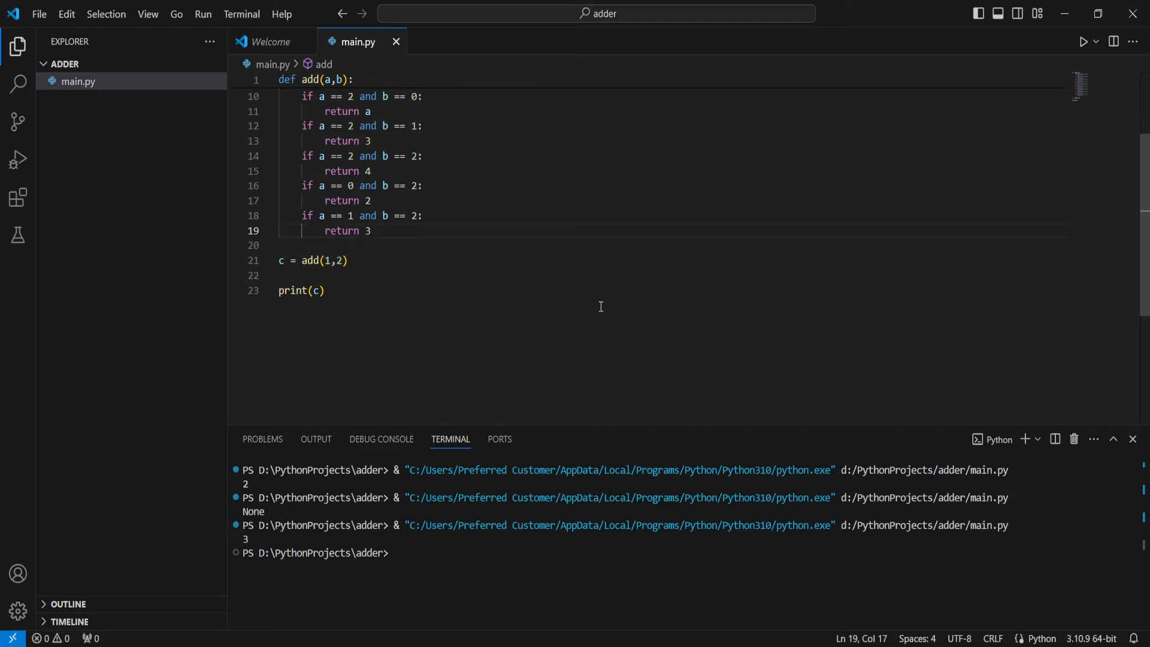
{"action": "scroll", "scroll_direction": "up", "scroll_amount": 3}
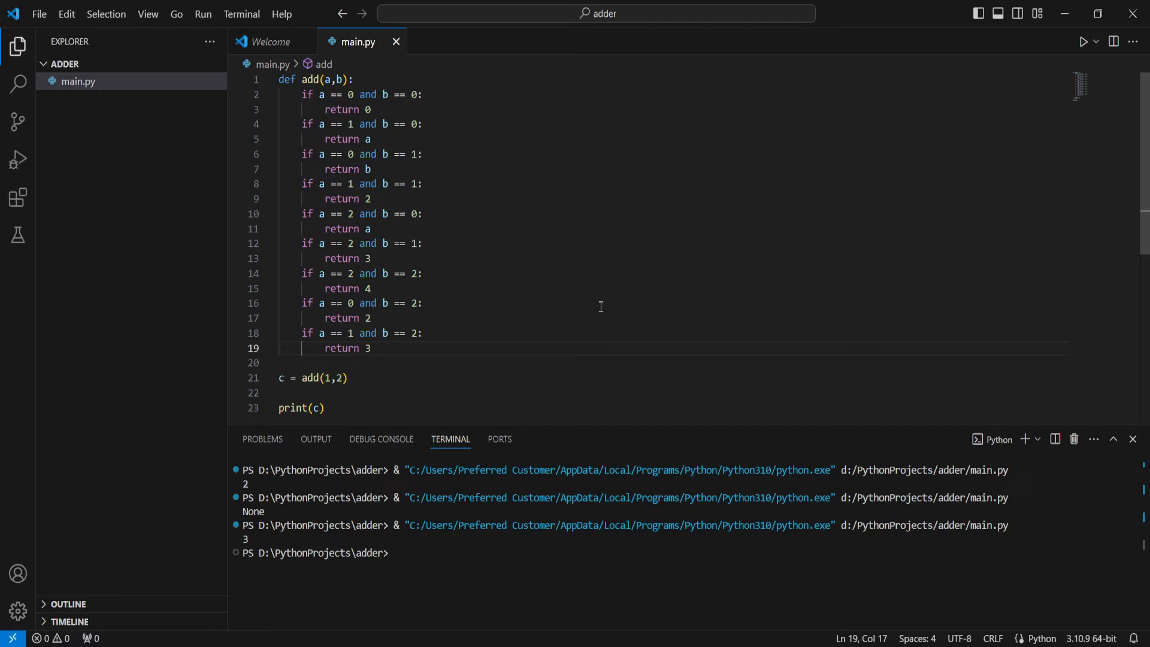
{"action": "scroll", "scroll_direction": "down", "scroll_amount": 3}
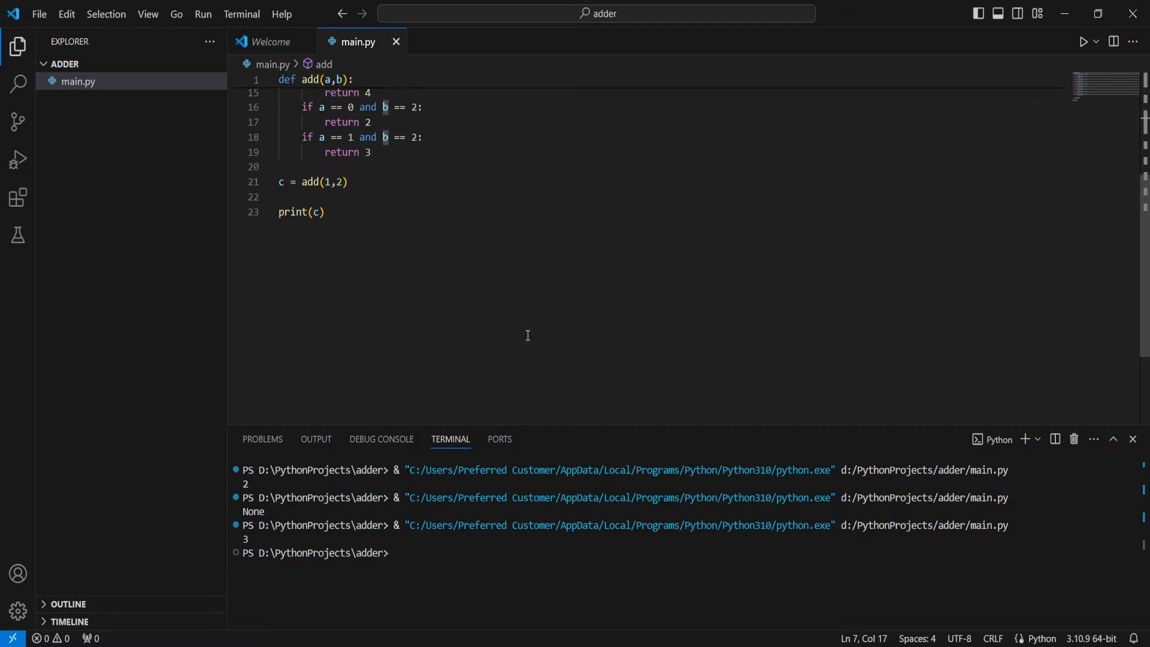
{"action": "scroll", "scroll_direction": "up", "scroll_amount": 3}
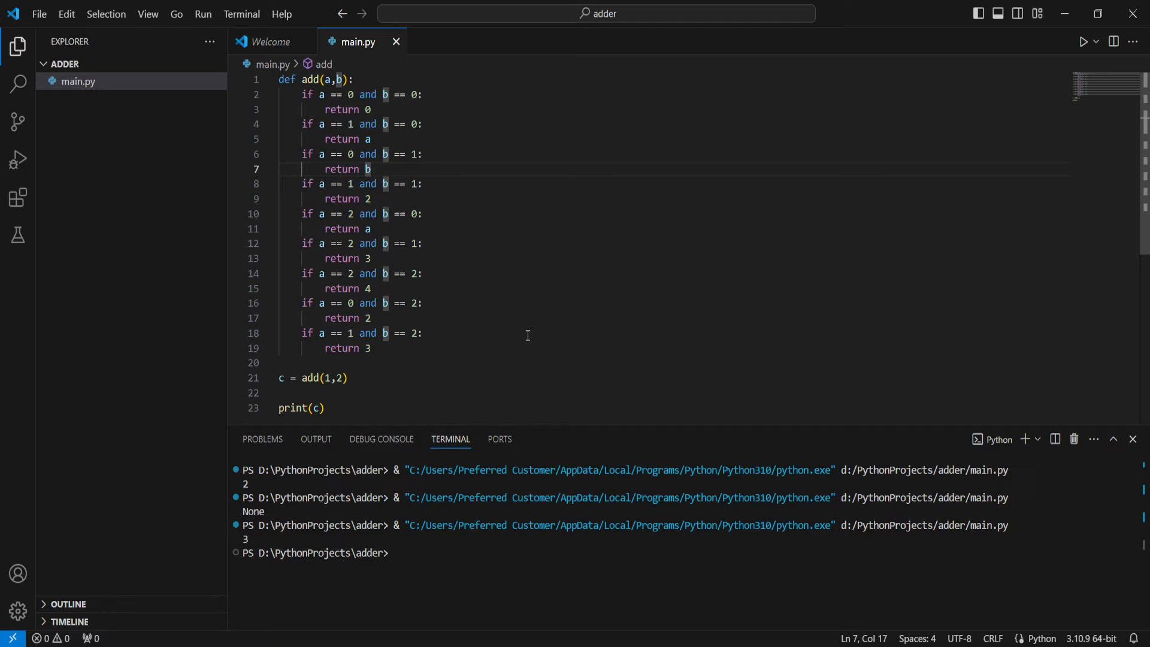
{"action": "key", "text": "ctrl+a"}
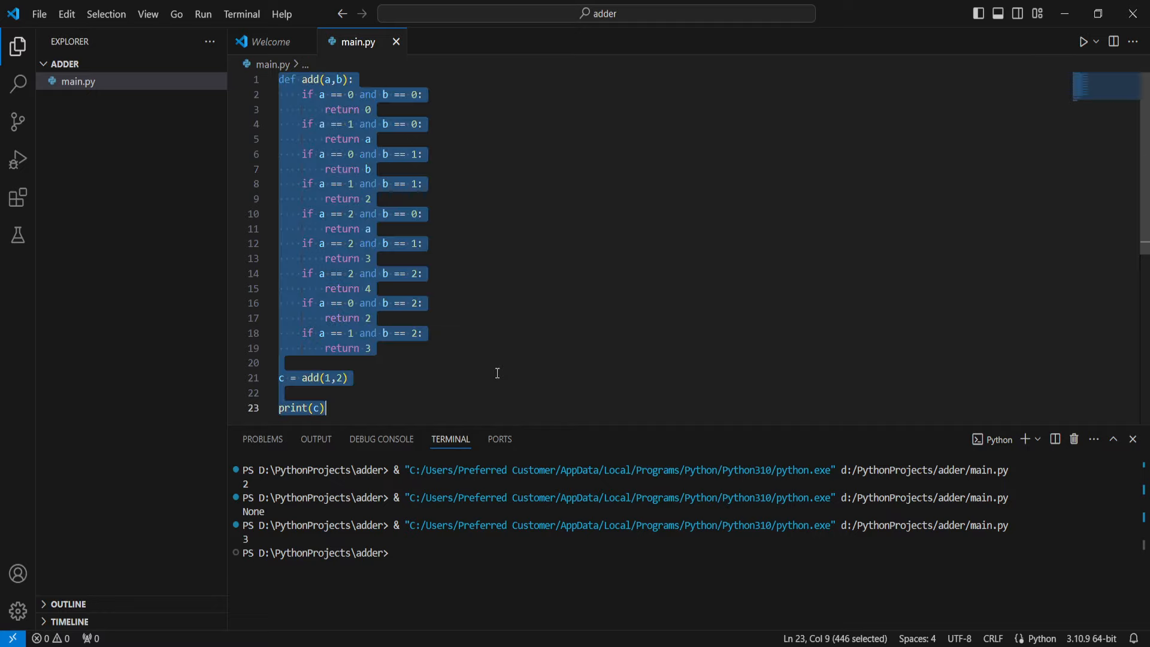
Type over the selection: def add(a,b) returning a + b, then begin the c = line.
{"action": "type", "text": "de"}
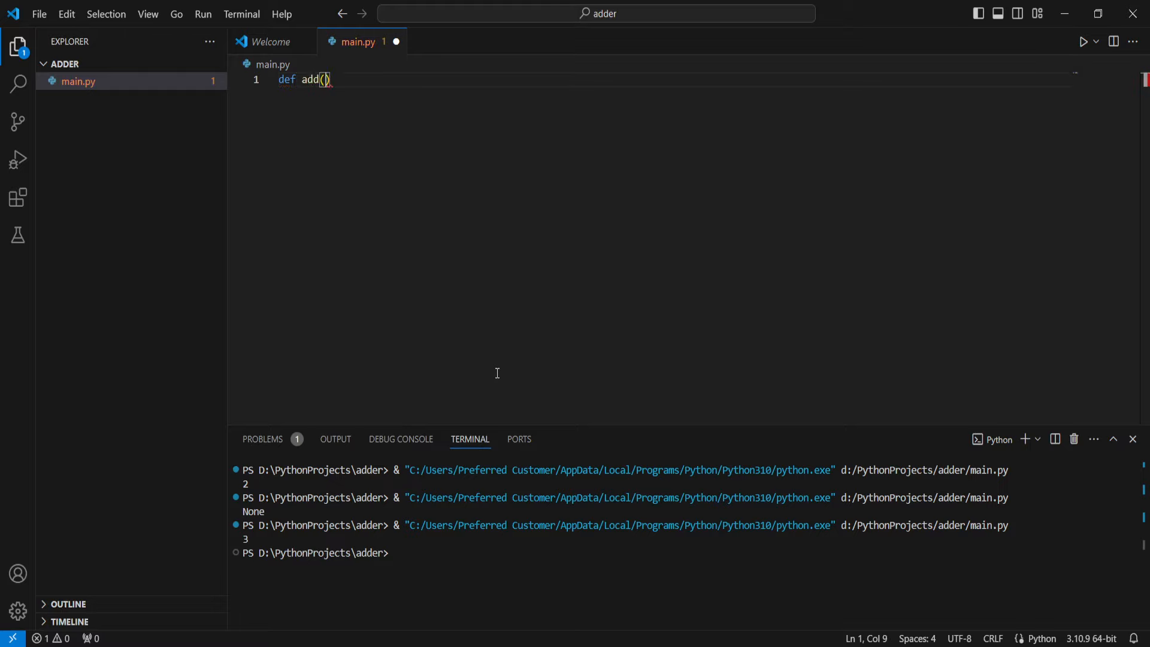
{"action": "type", "text": "a,b"}
{"action": "left_click", "coordinate": [674, 95]}
{"action": "type", "text": "return a + b"}
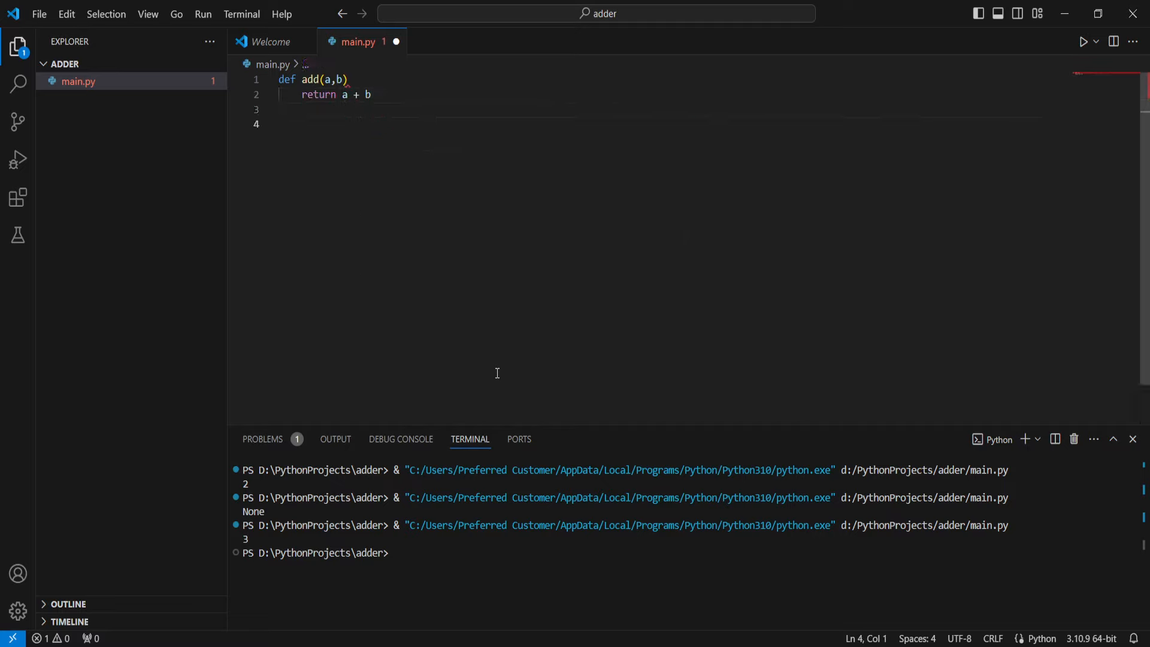
{"action": "type", "text": "c = da"}
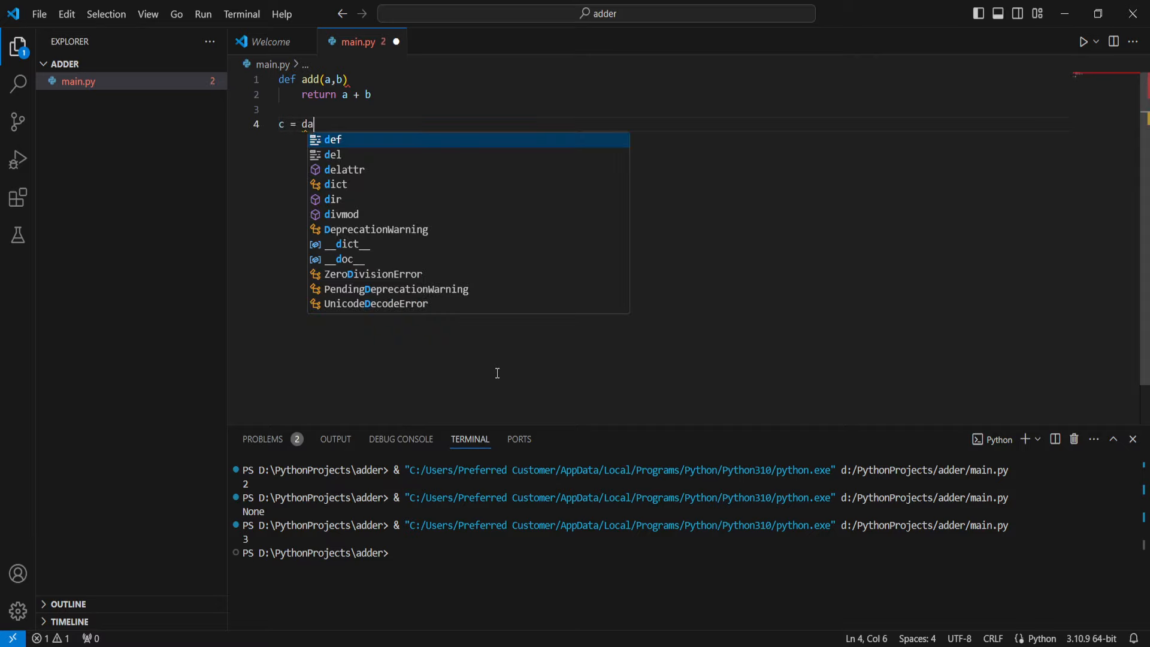